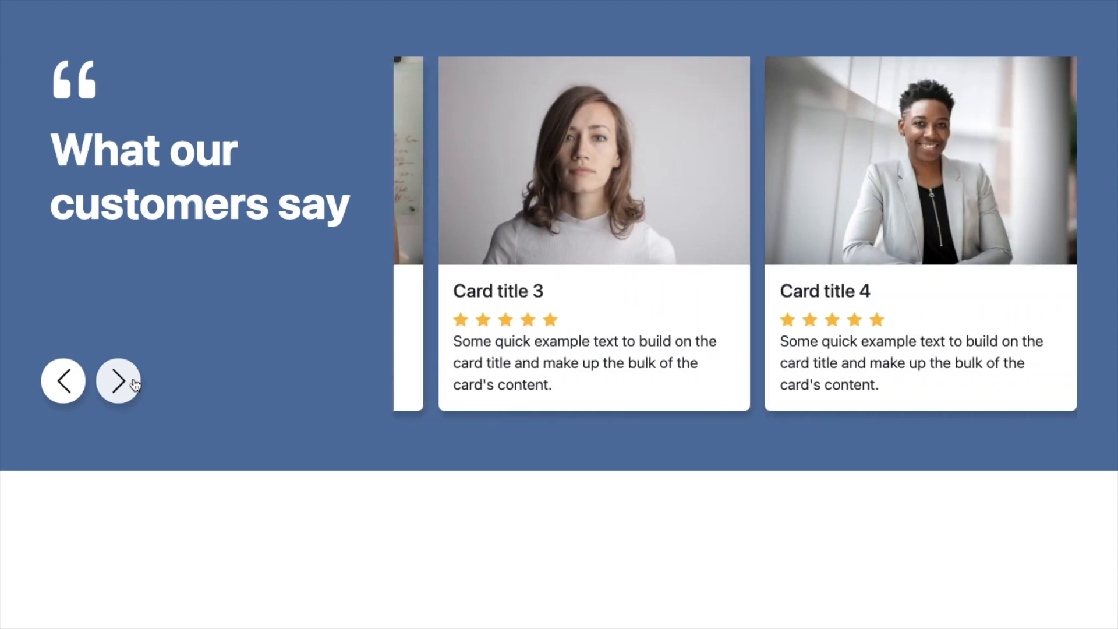
Link index.css and index.js into the page and paste the nine-card carousel markup
click(118, 380)
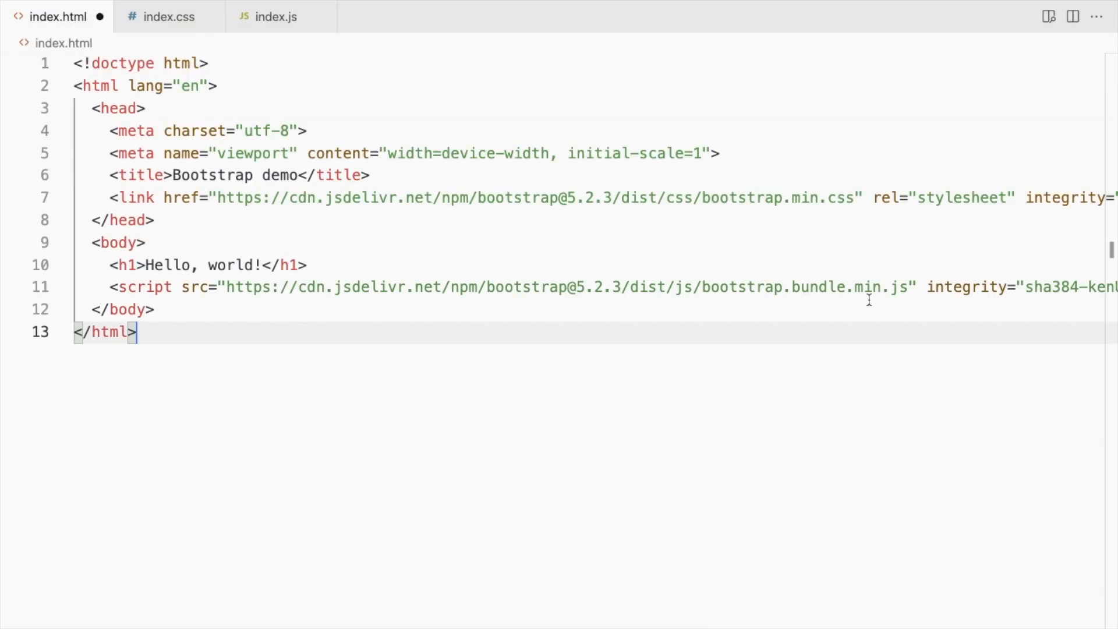
text(link rel="stylesheet" href="index.css">)
text(<script src="index.js"></script>)
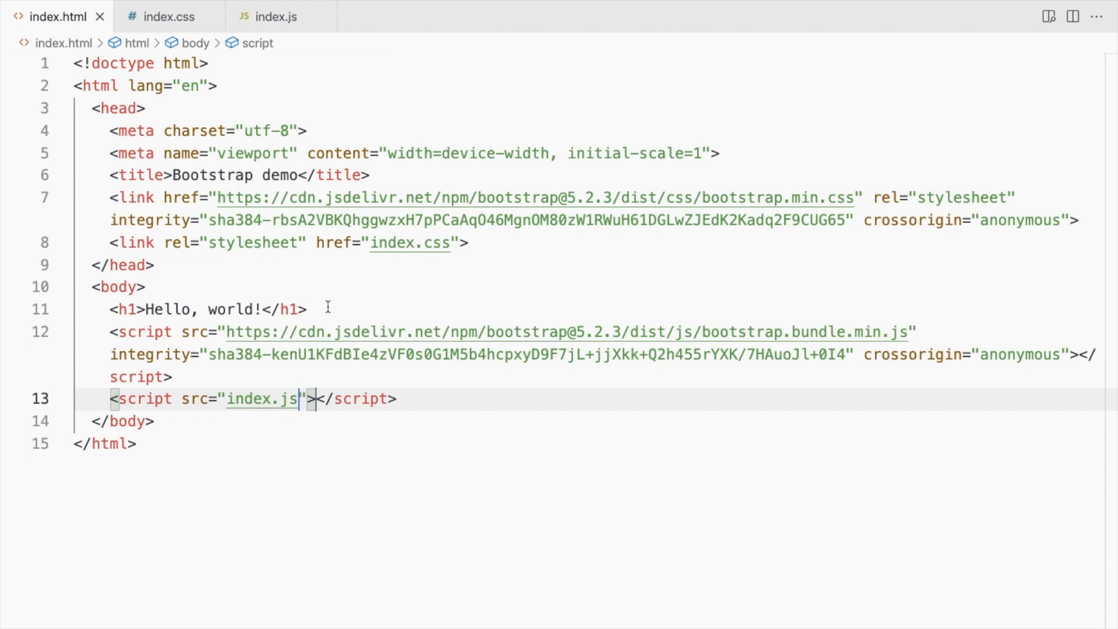
scroll(down, 3)
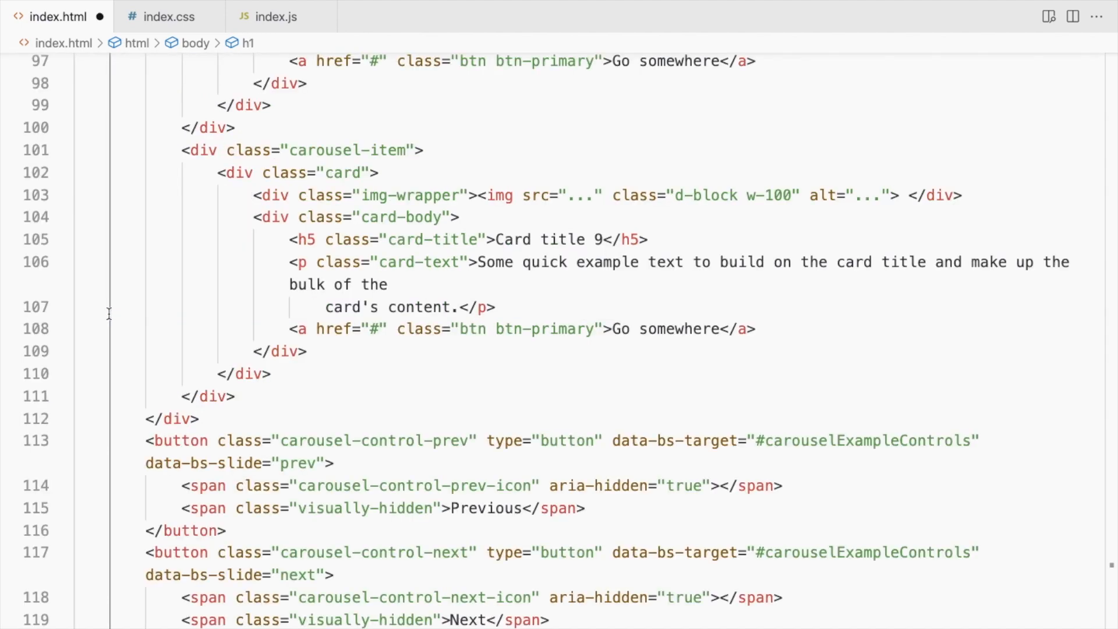
Paste the carousel styles and scroll script, then show a live preview beside the code
click(169, 15)
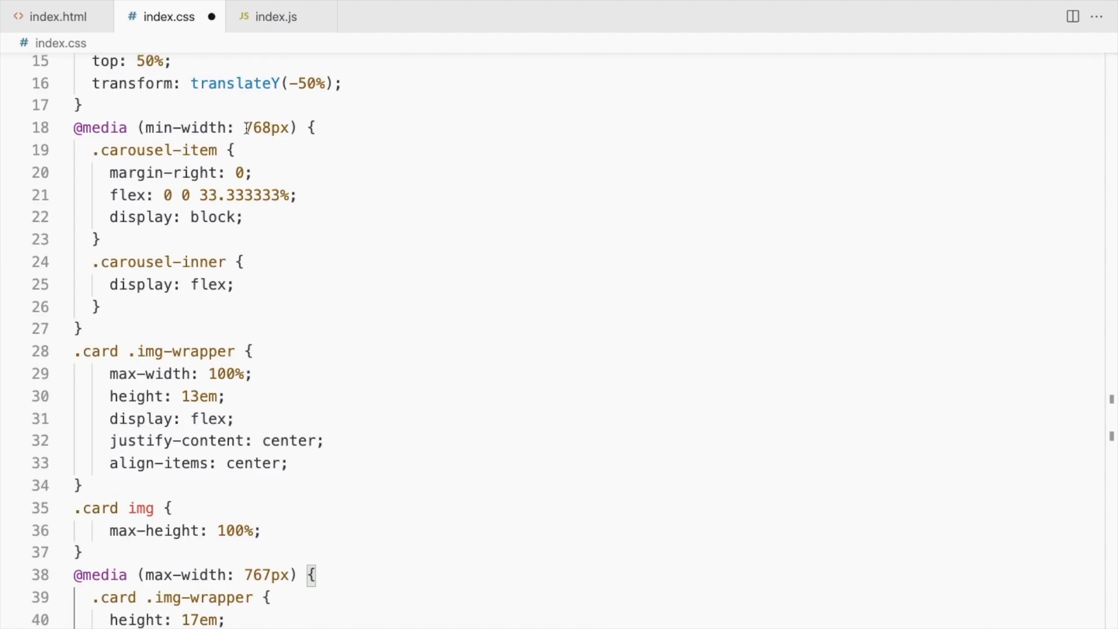
click(275, 16)
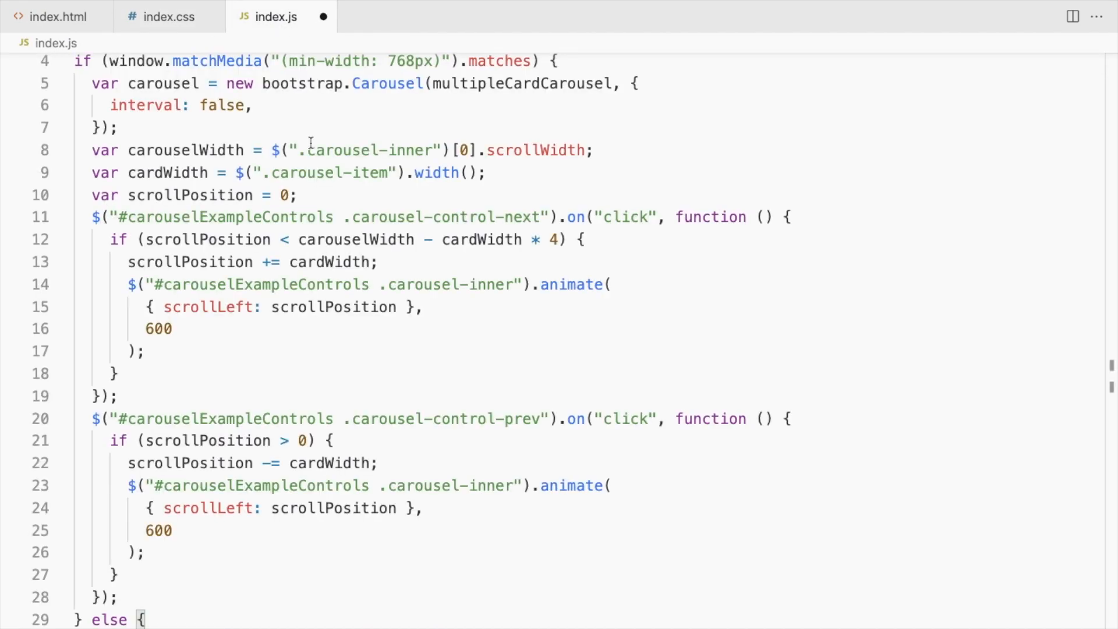
click(53, 16)
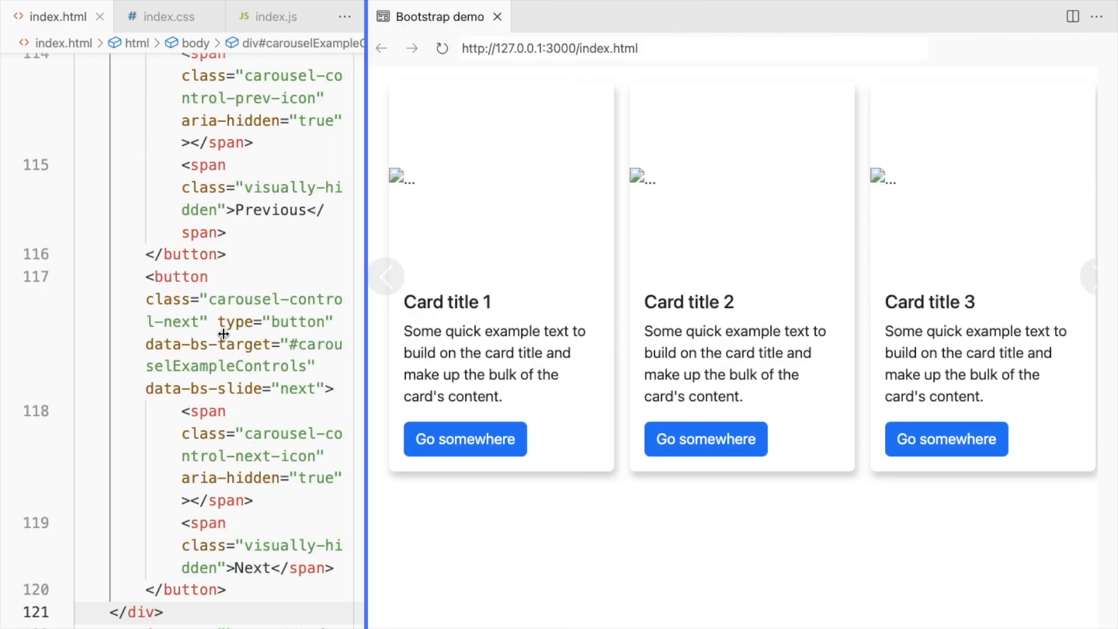
Point each card's img to testimonial-card-1.jpg…6.jpg, drop the btn links, then close the preview
click(497, 16)
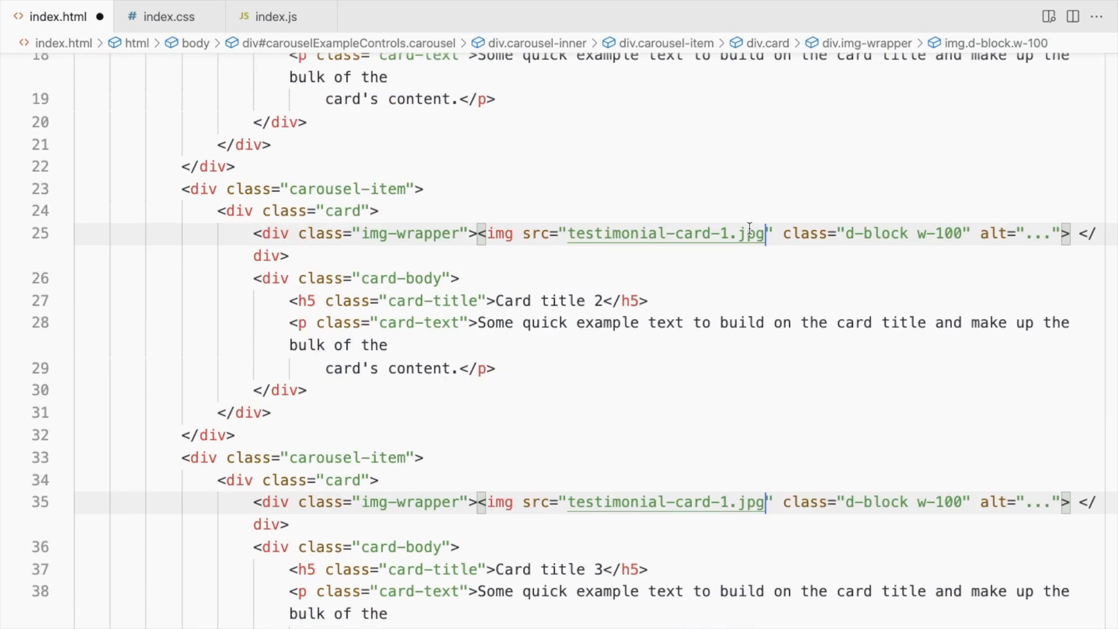
scroll(down, 3)
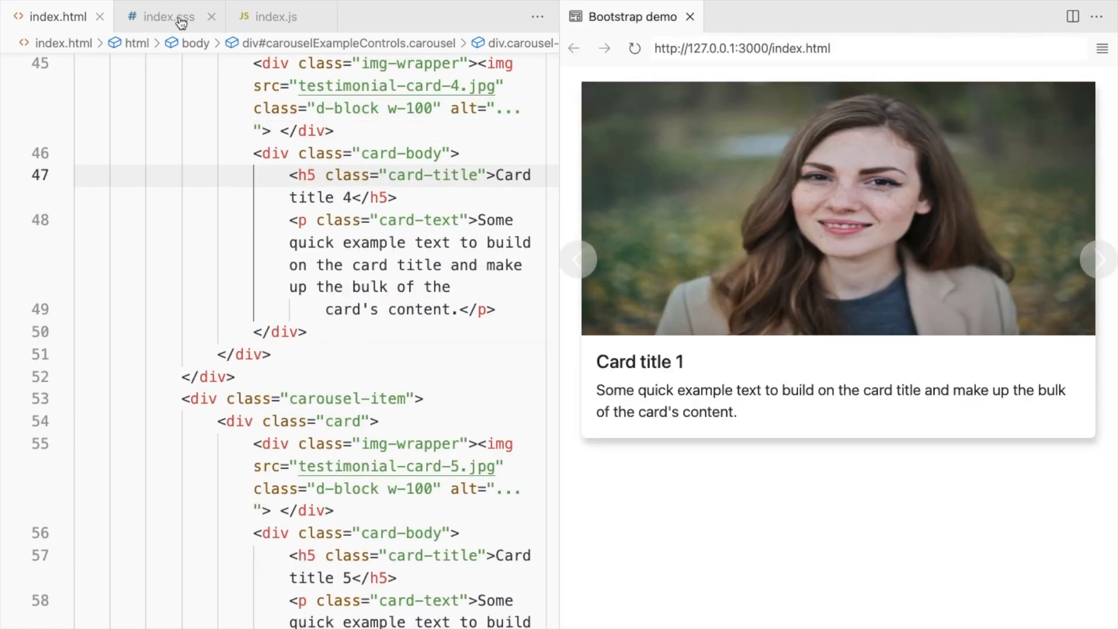
click(165, 16)
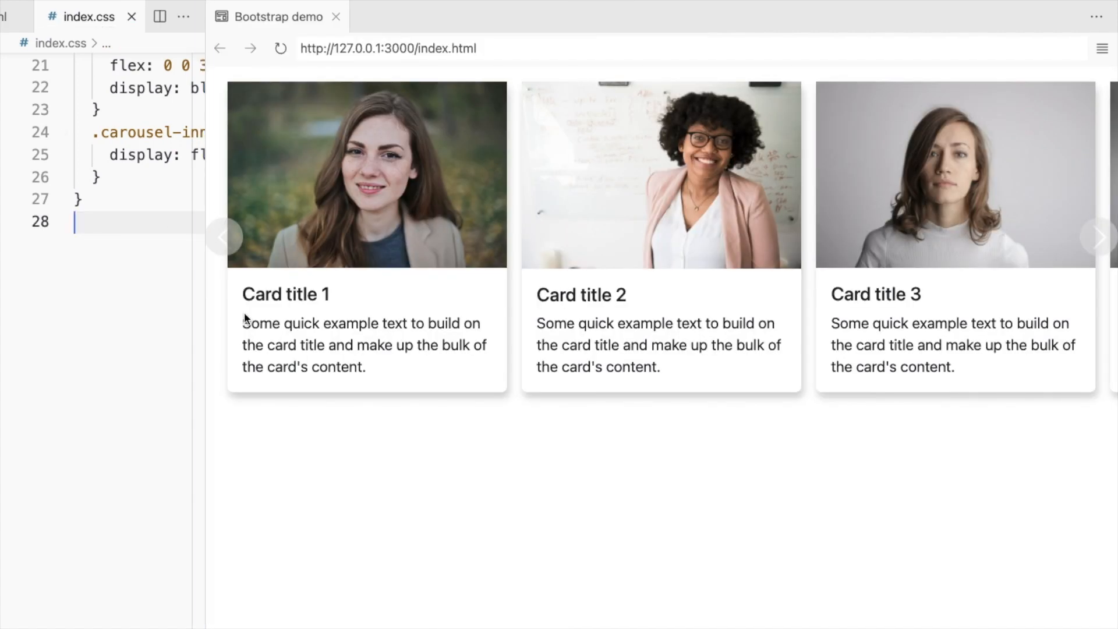
click(1098, 236)
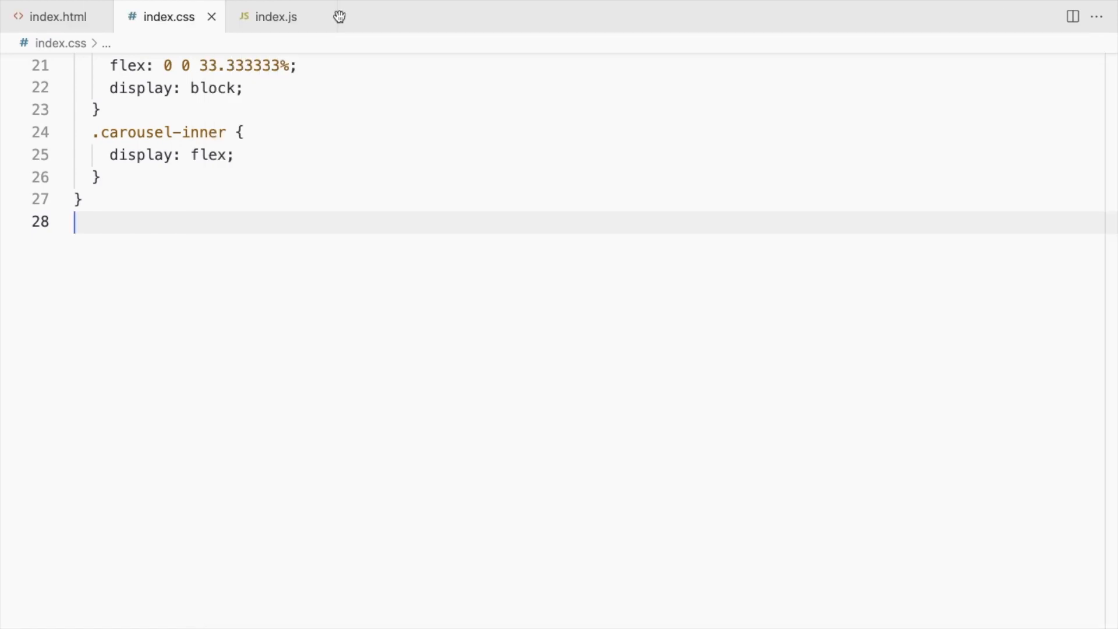
Add a .testimonial-slider div with container-fluid, row and col-md-4 / col-md-8 columns via Emmet
click(58, 15)
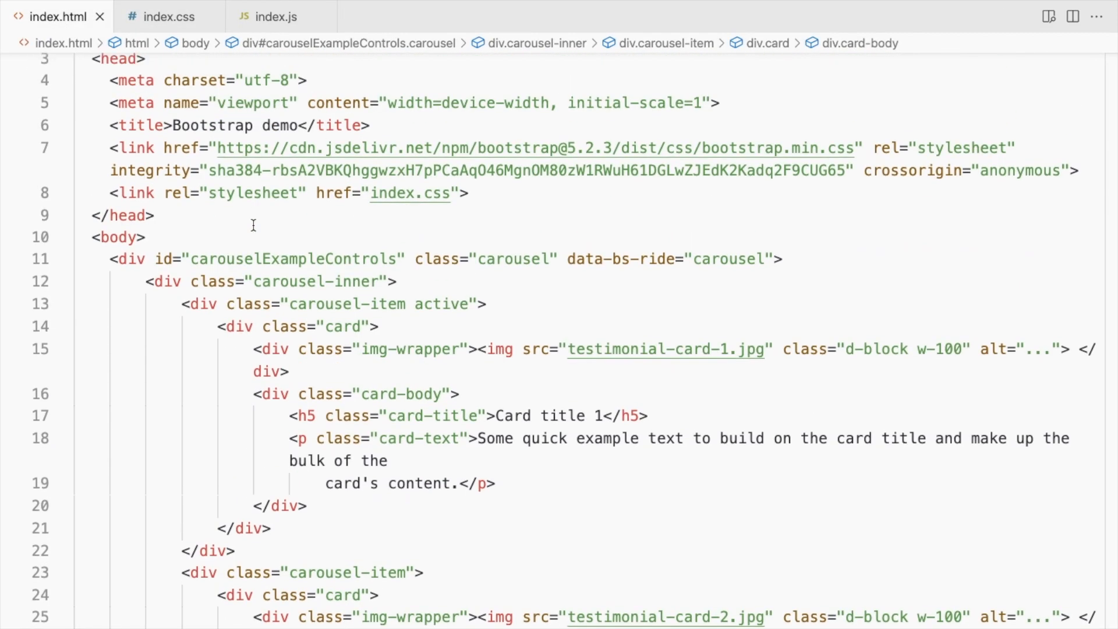
text(.testimonial-slider)
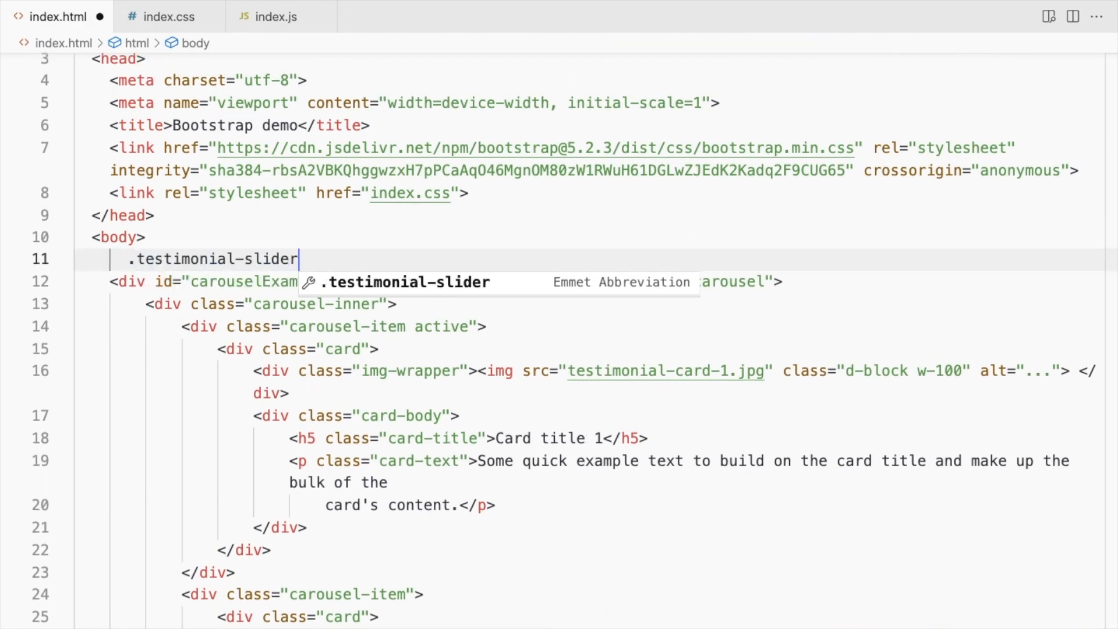
key(Tab)
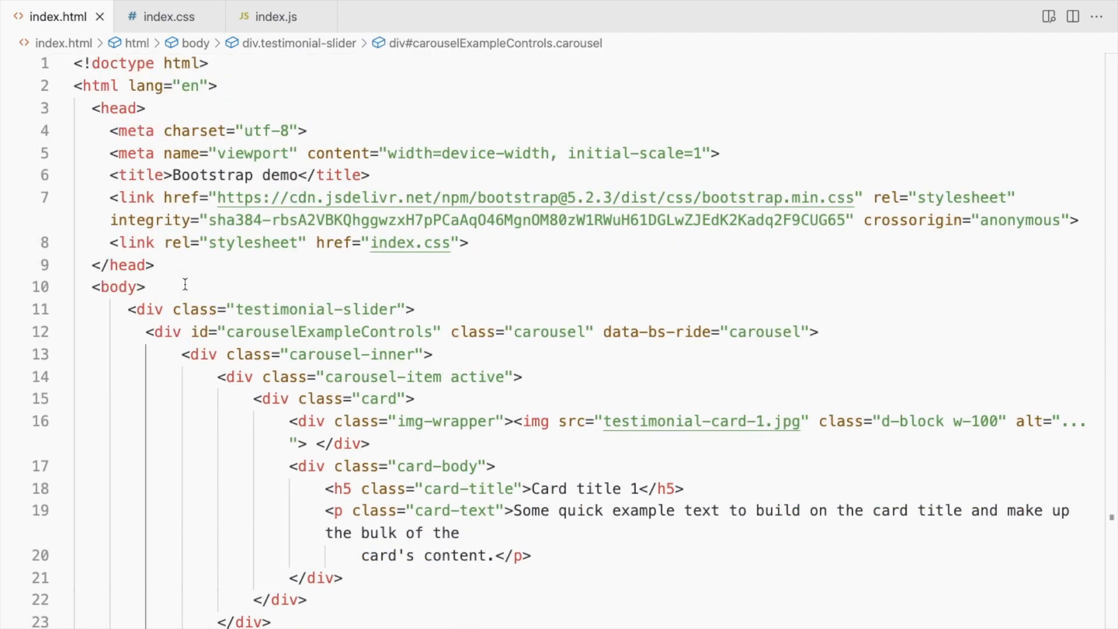
text(.c)
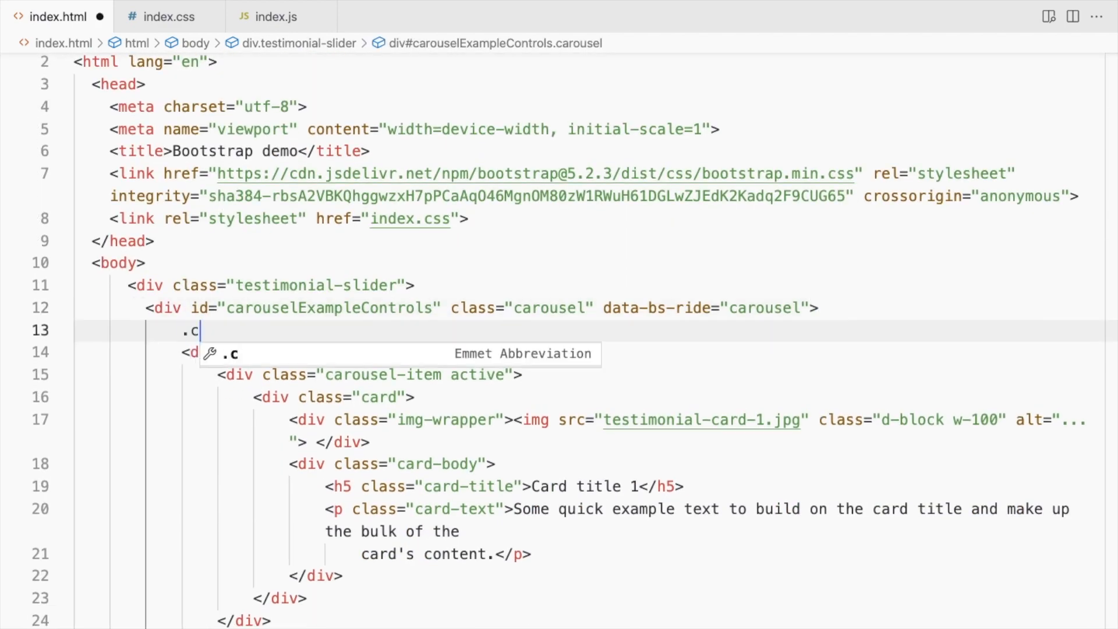
key(Tab)
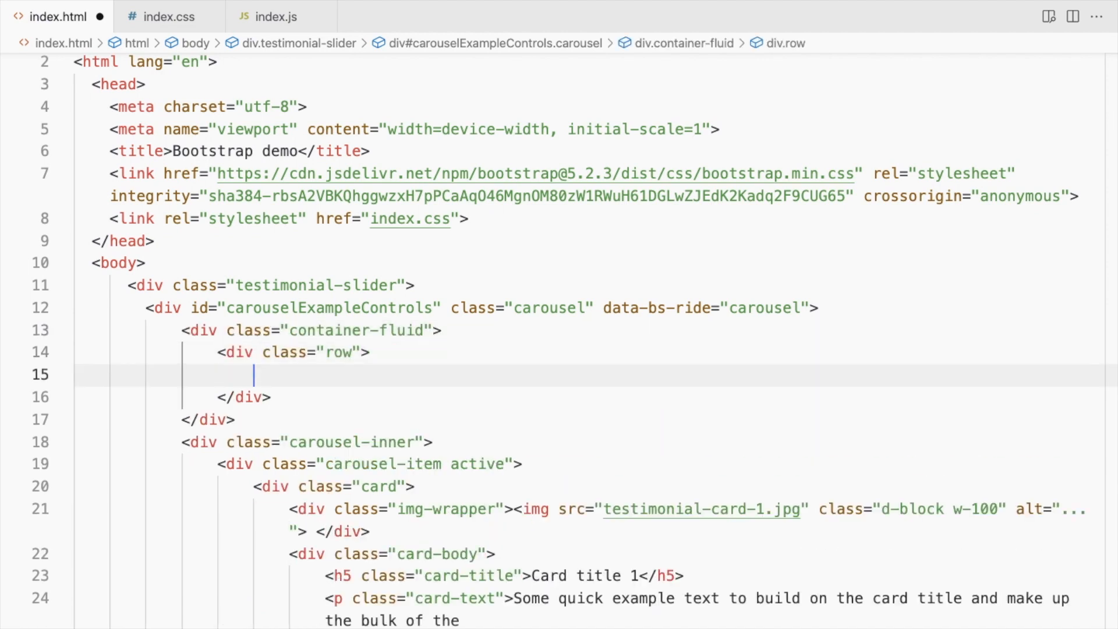
text(<div class="col-md-4">)
text(<div class="col-md-8">)
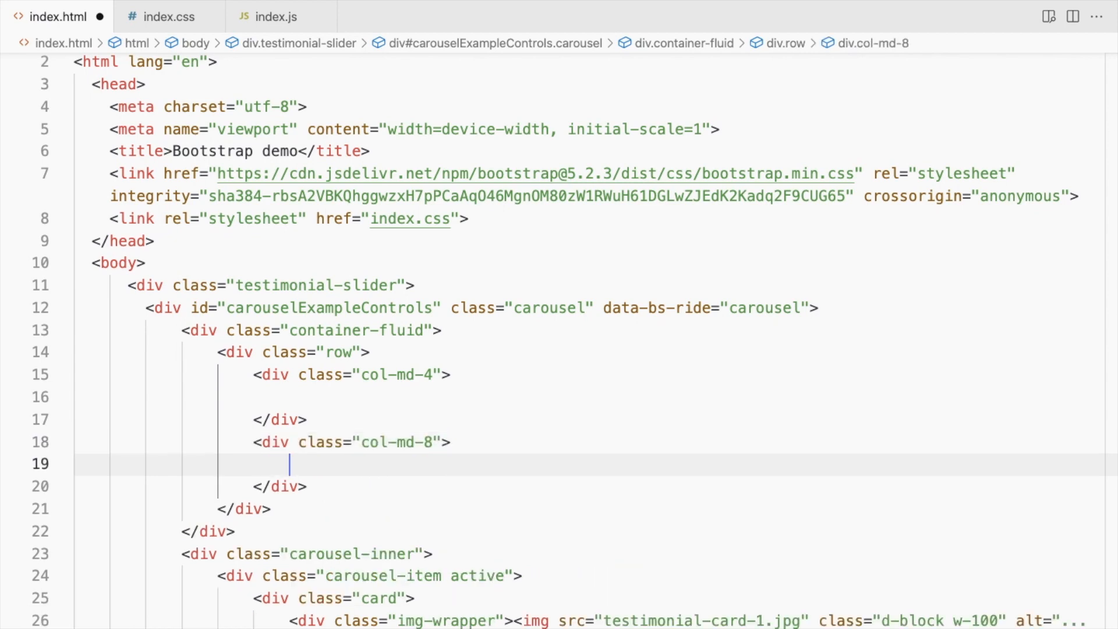
Move carousel-inner into the wide column and add an h2 fw-bold display-5 'What our customers say' heading
click(63, 554)
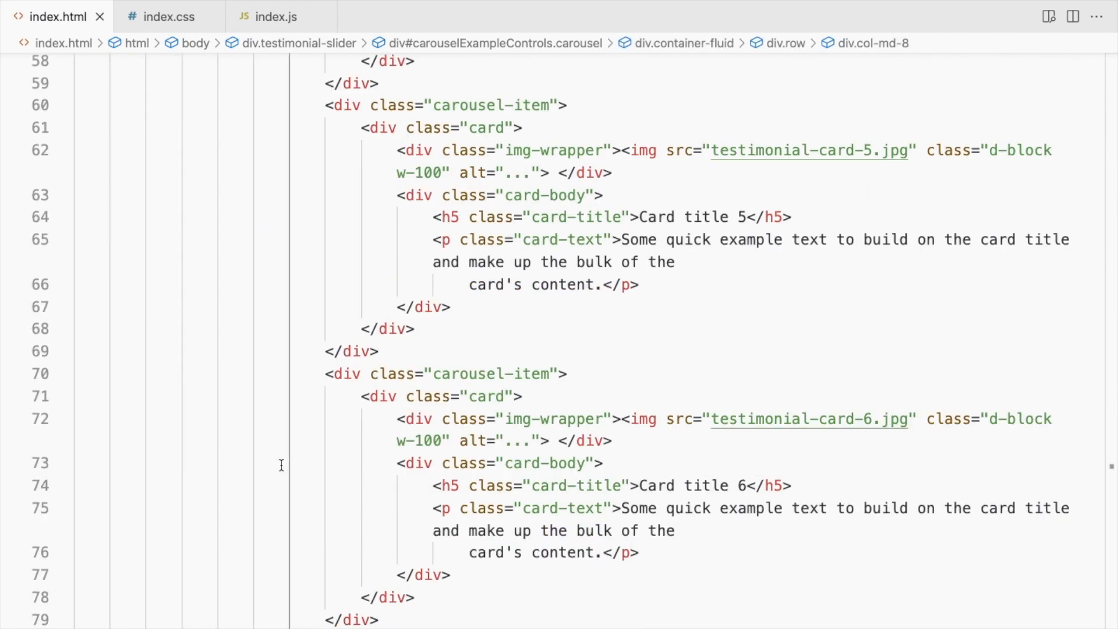
text(.testimonial-title">)
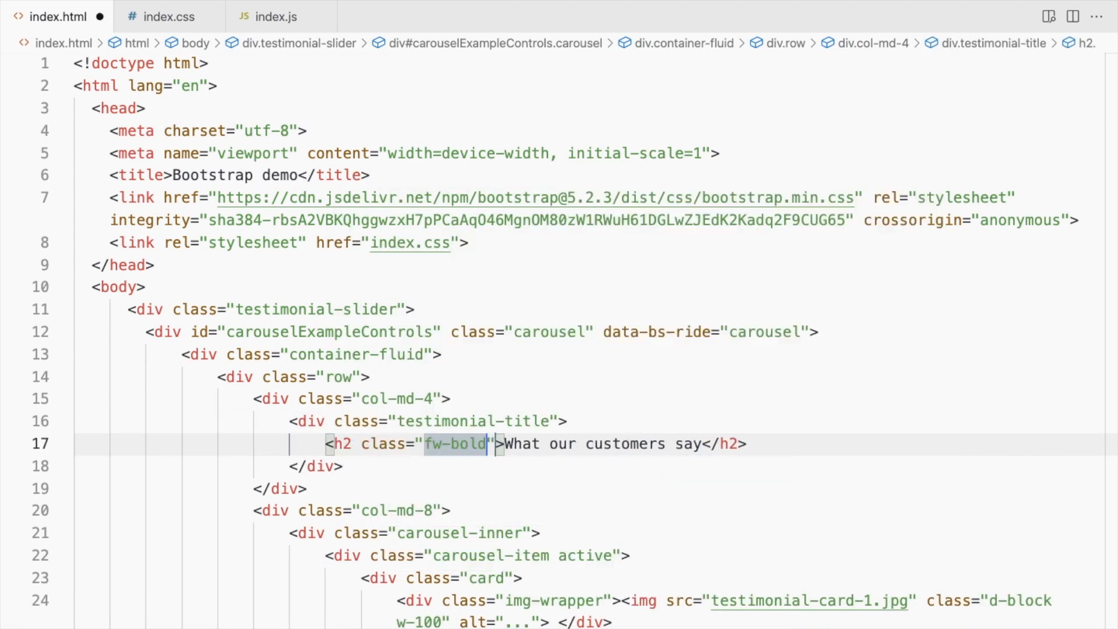
text(display-5)
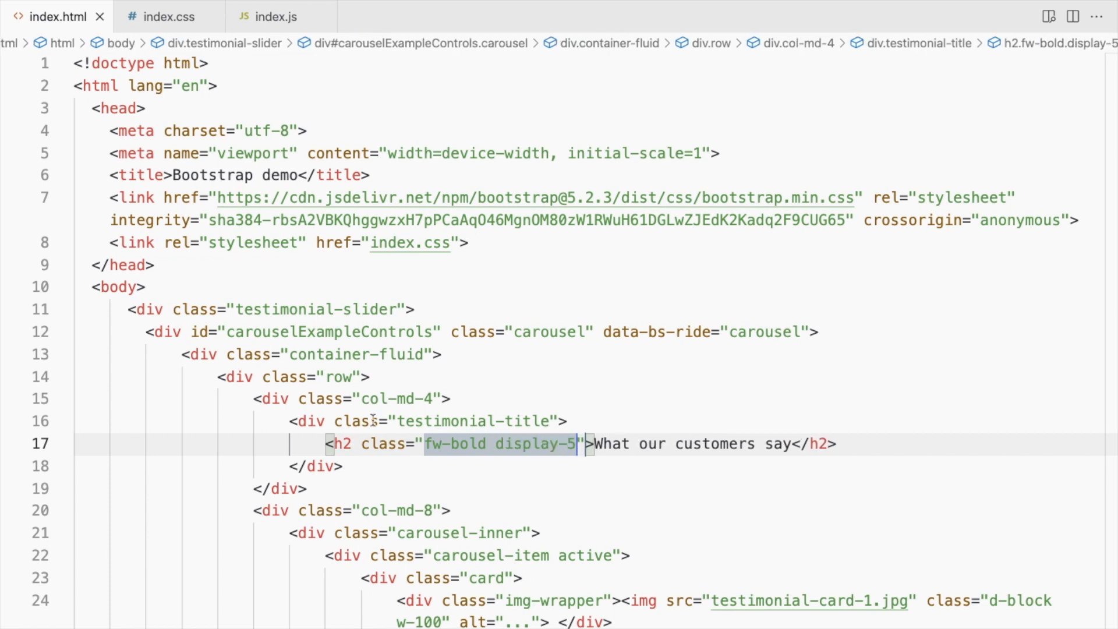
click(1048, 17)
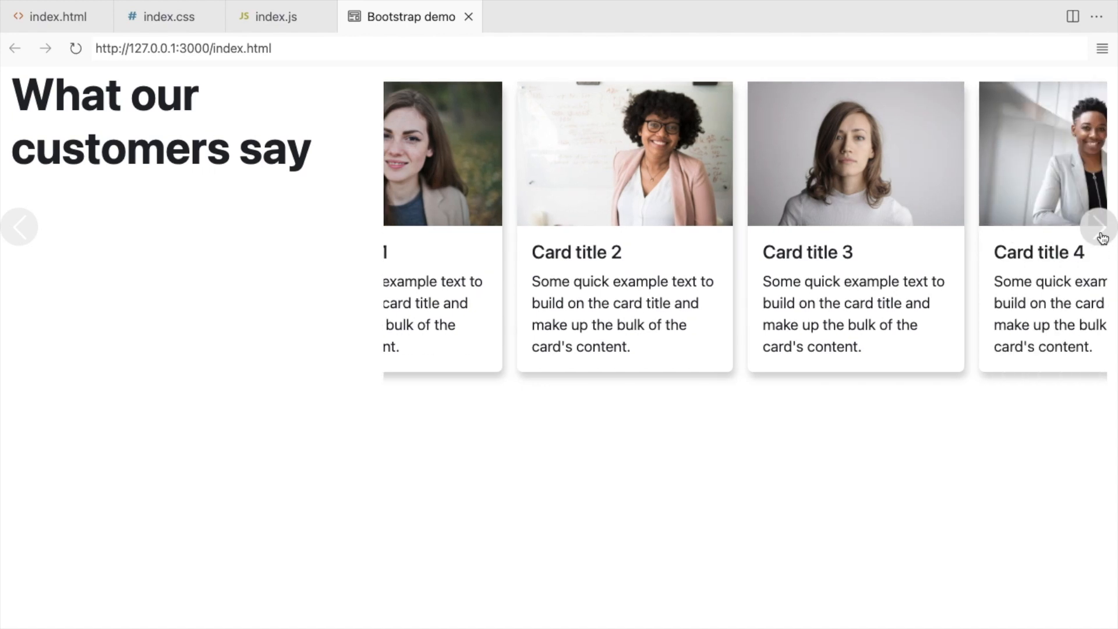
Slide the cards to 4–6 and back in the preview, then resume editing under the heading
click(1100, 226)
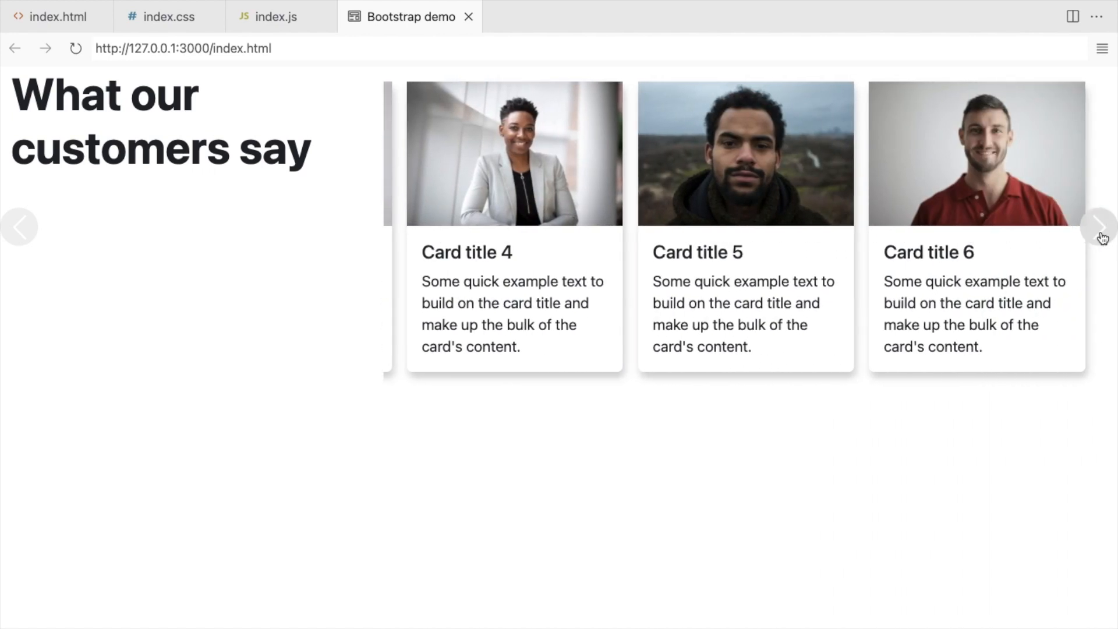
click(20, 226)
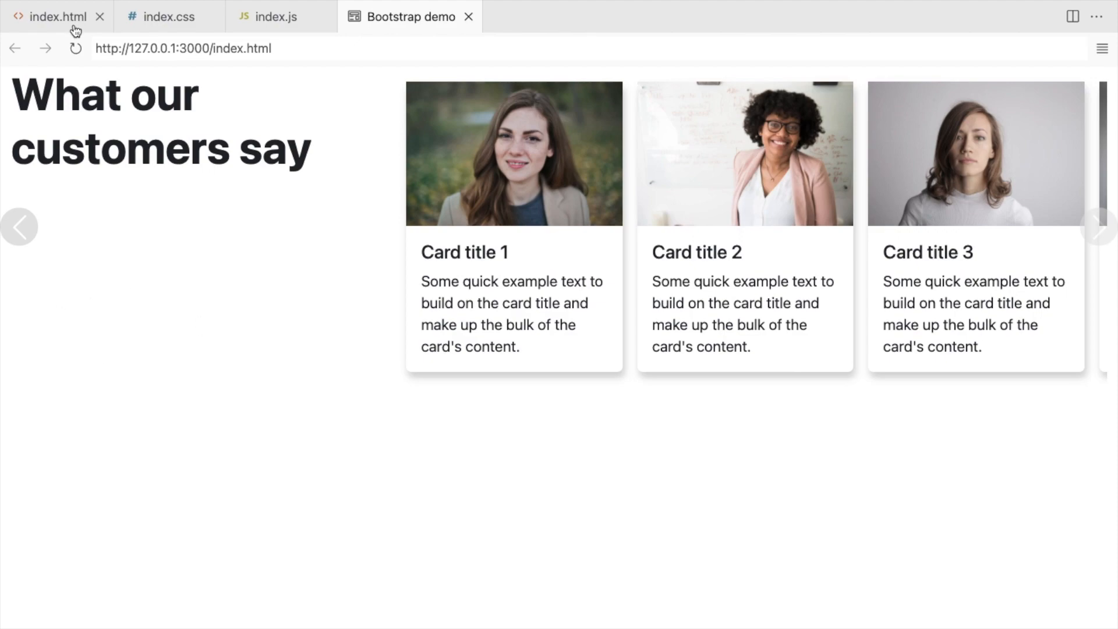
click(54, 17)
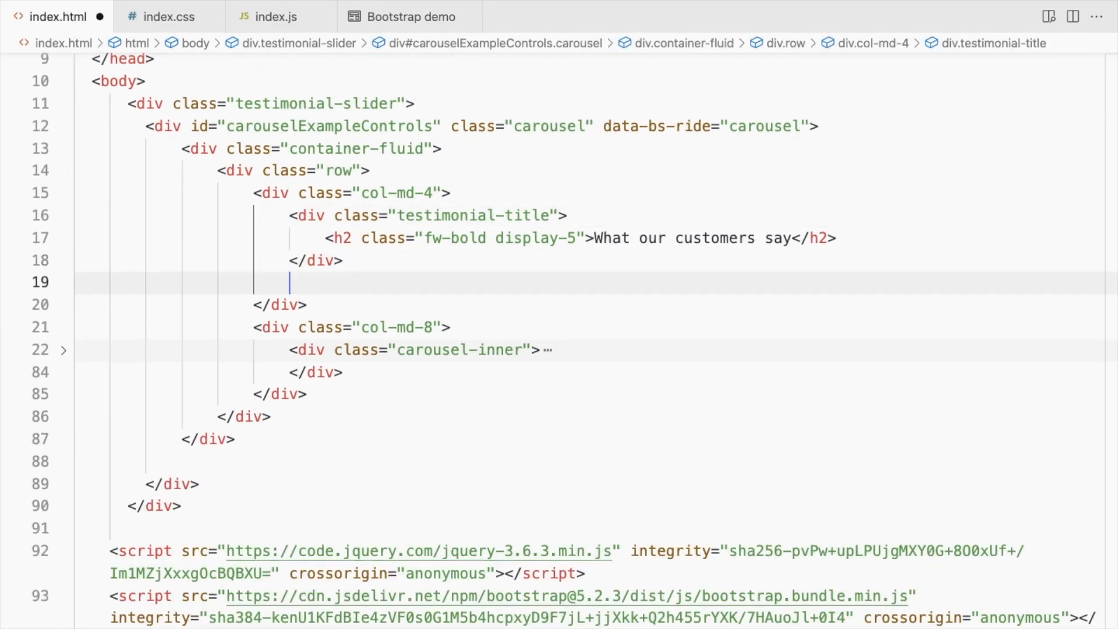
Give the carousel controls position: absolute, left: 1em, top: 90% and .carousel-control-next left: 5em
click(167, 15)
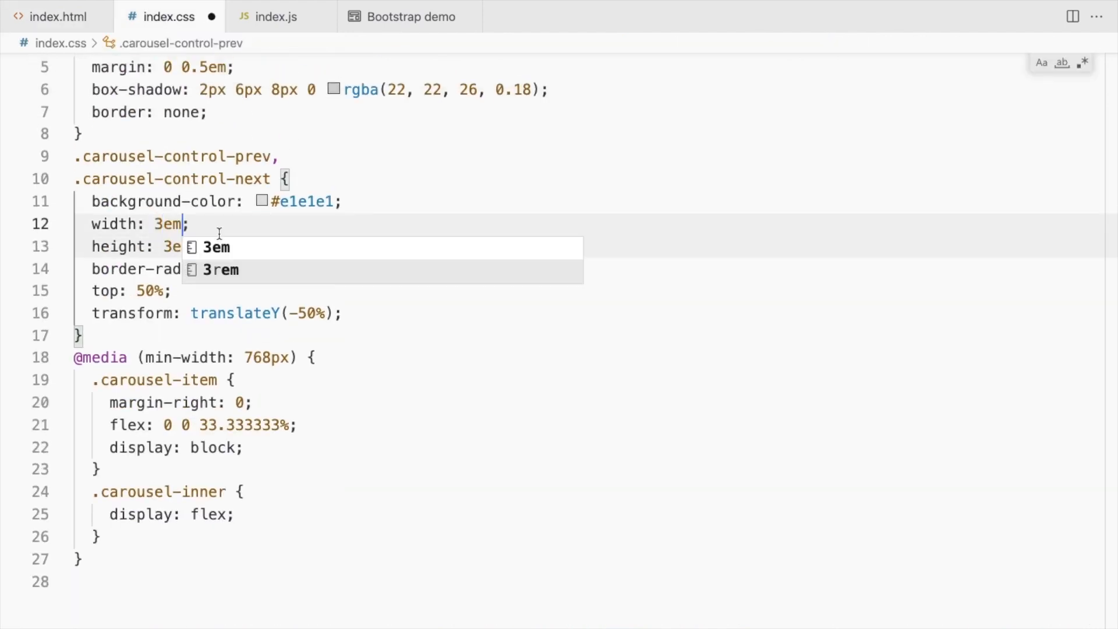
text(posi)
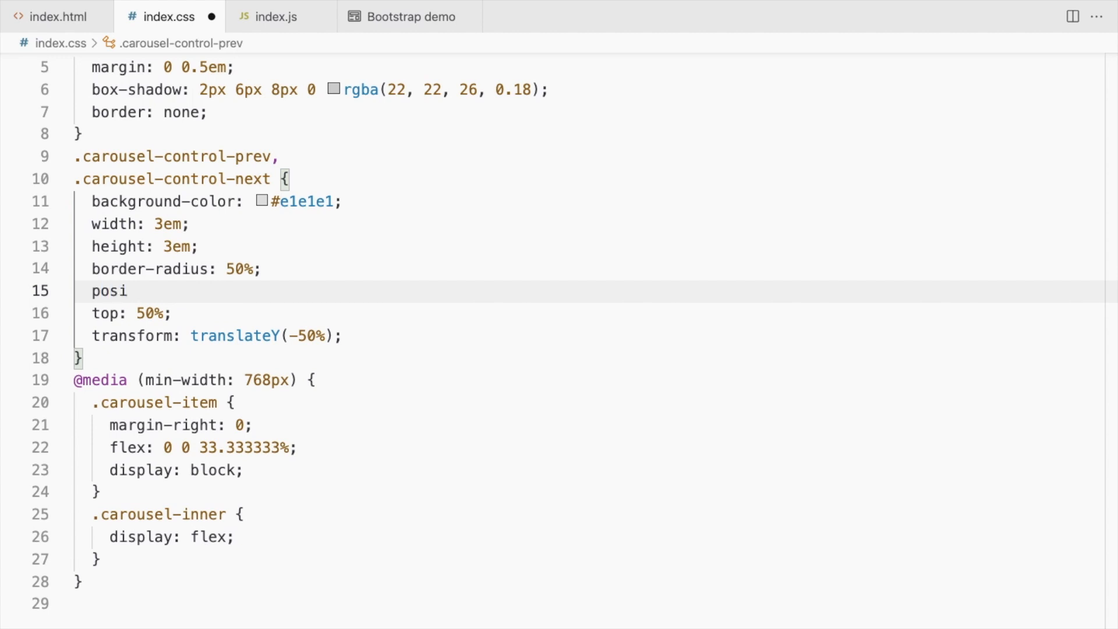
text(tion: absolute;)
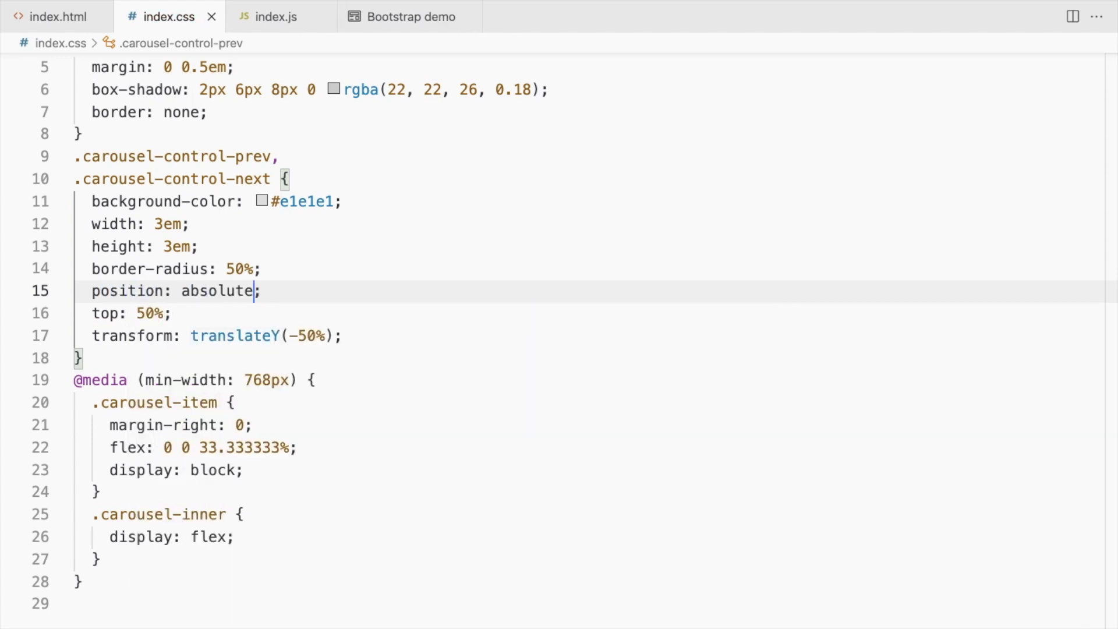
text(left)
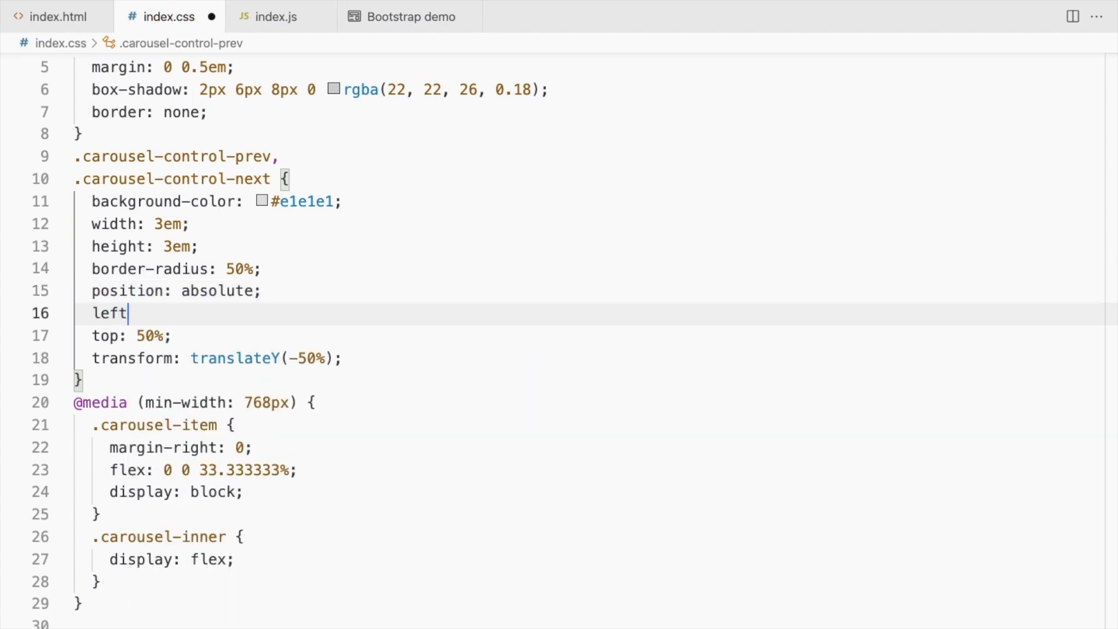
text(:1em;)
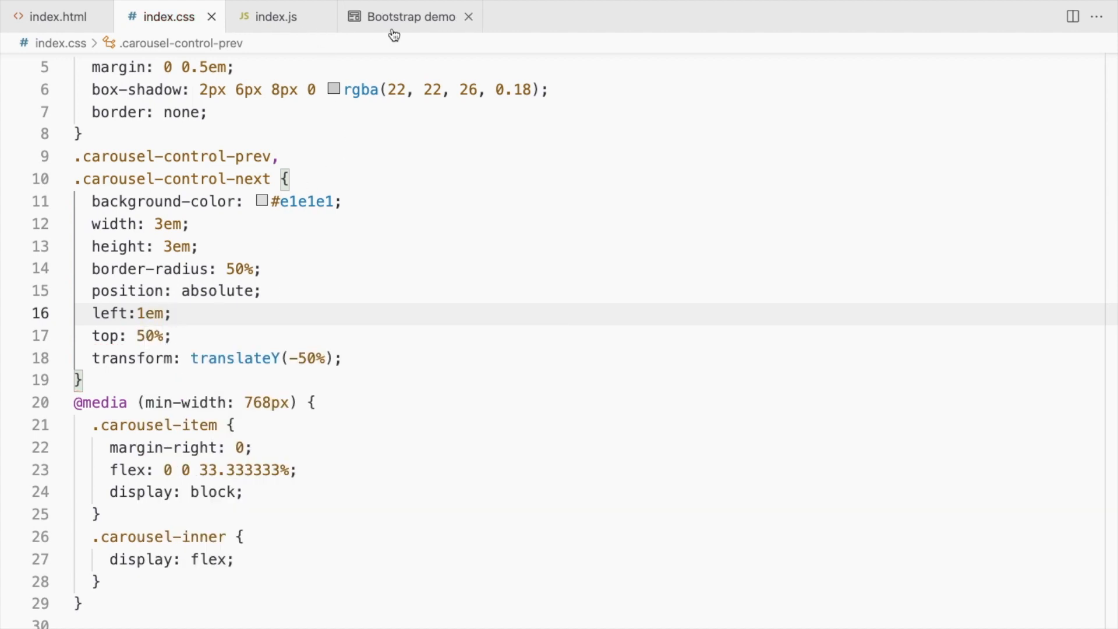
click(409, 16)
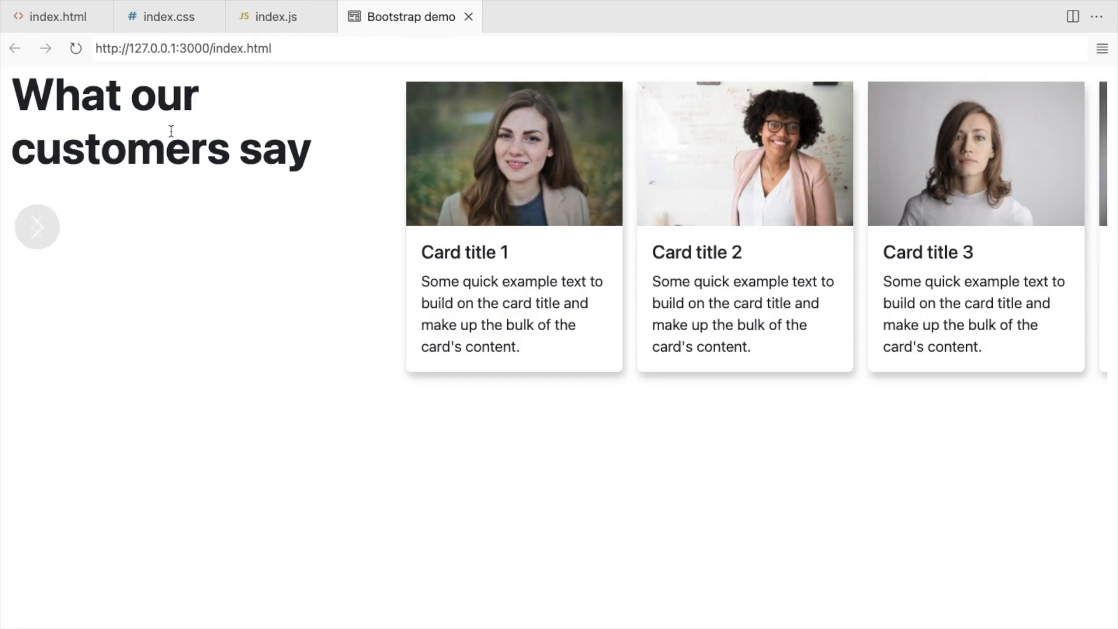
Reload the preview and confirm the side-by-side arrows beneath the heading slide the cards
click(169, 16)
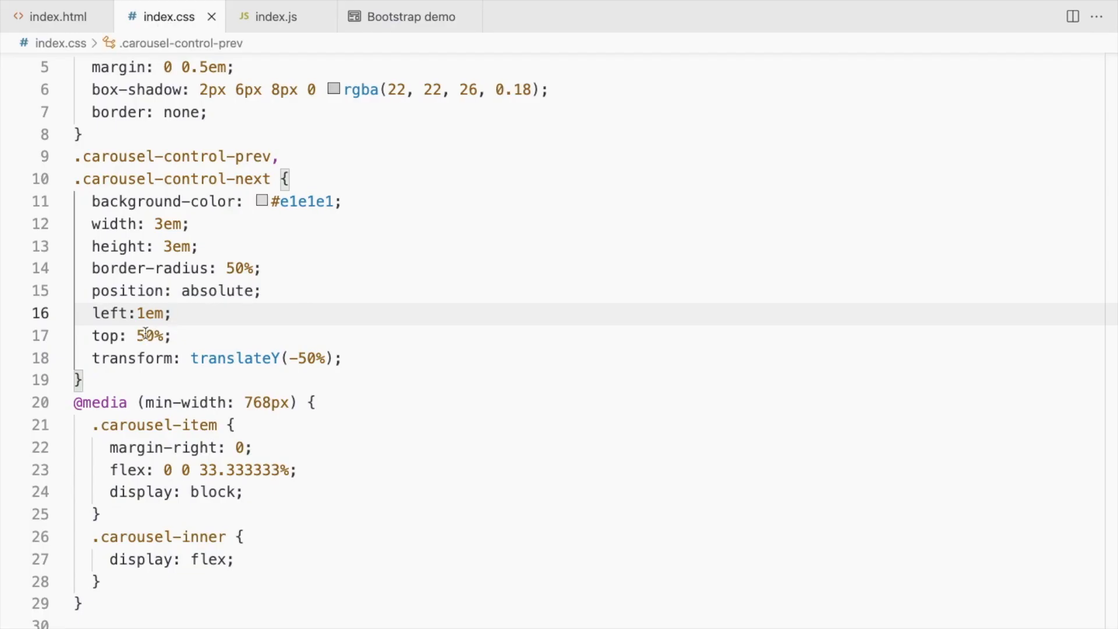
click(408, 16)
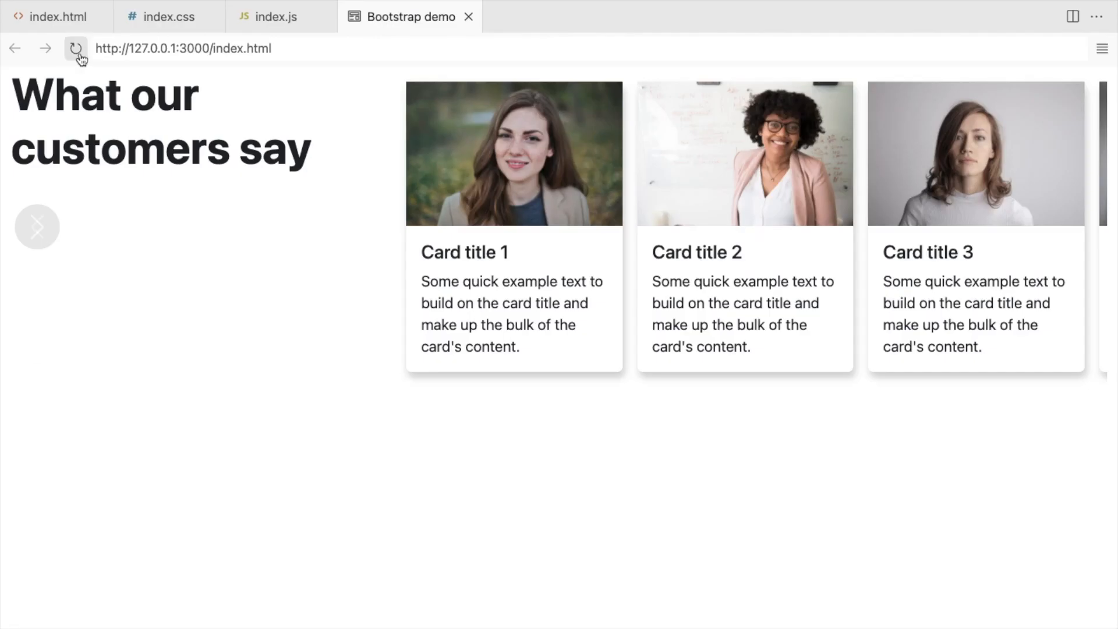
click(167, 15)
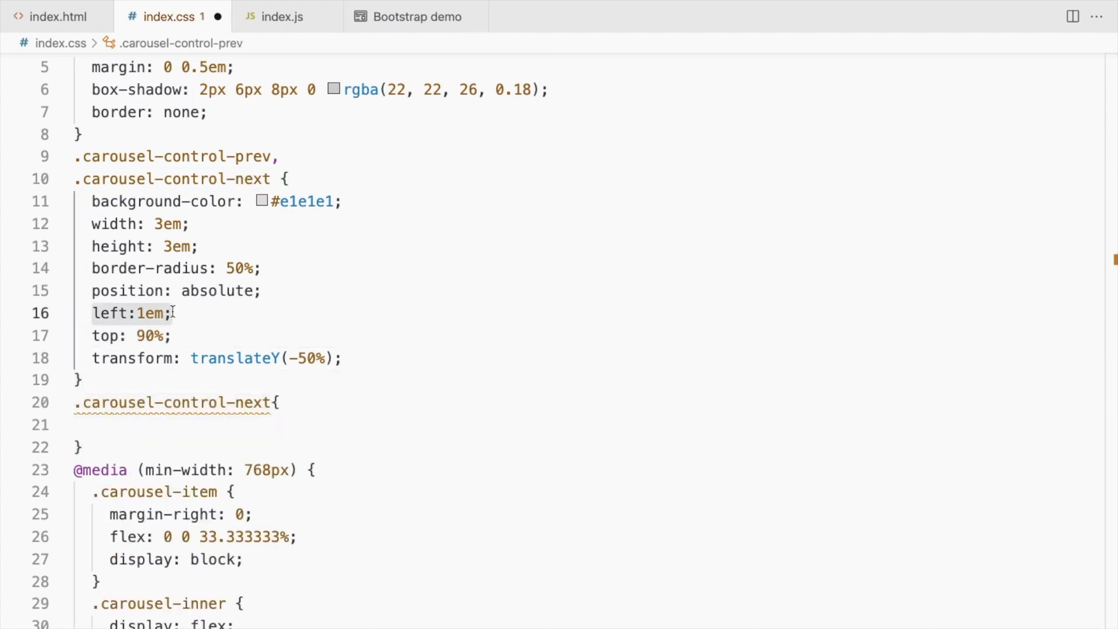
click(414, 16)
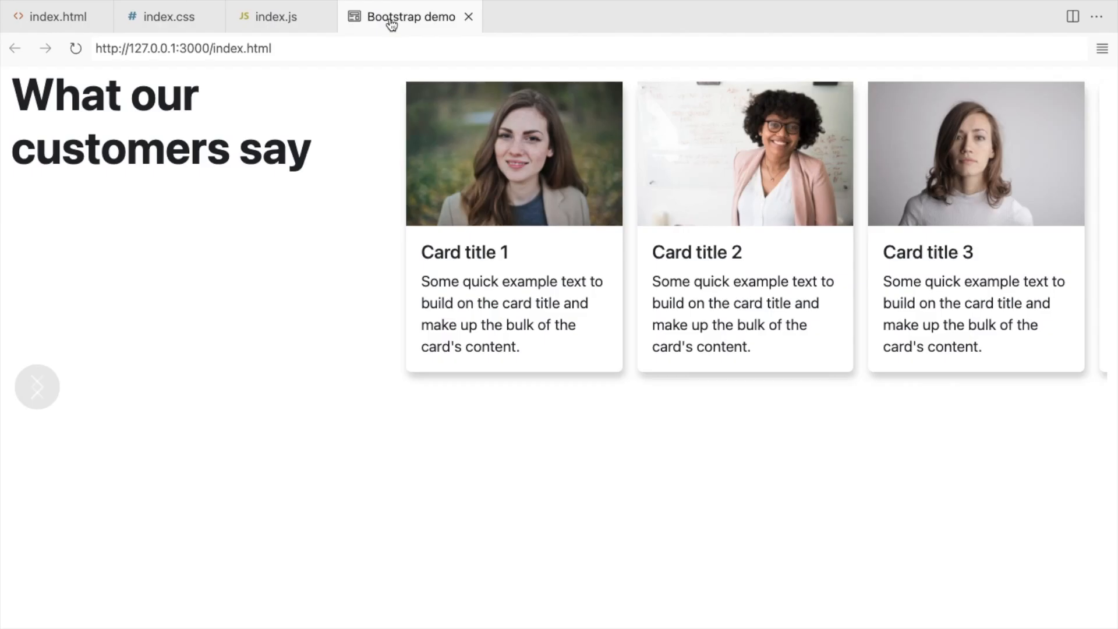
click(97, 355)
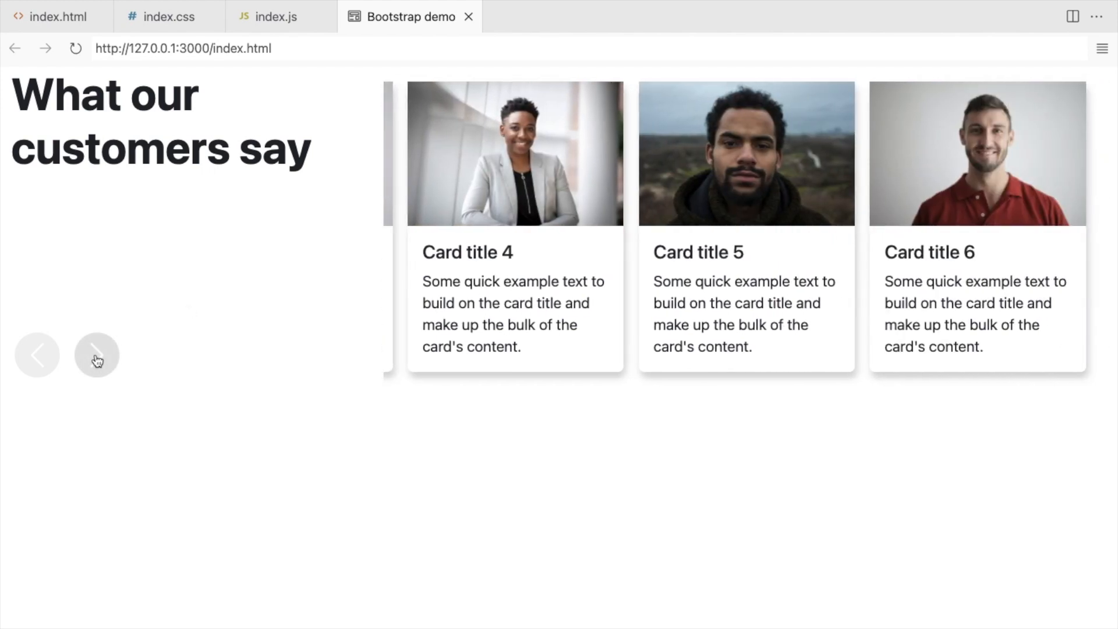
click(37, 355)
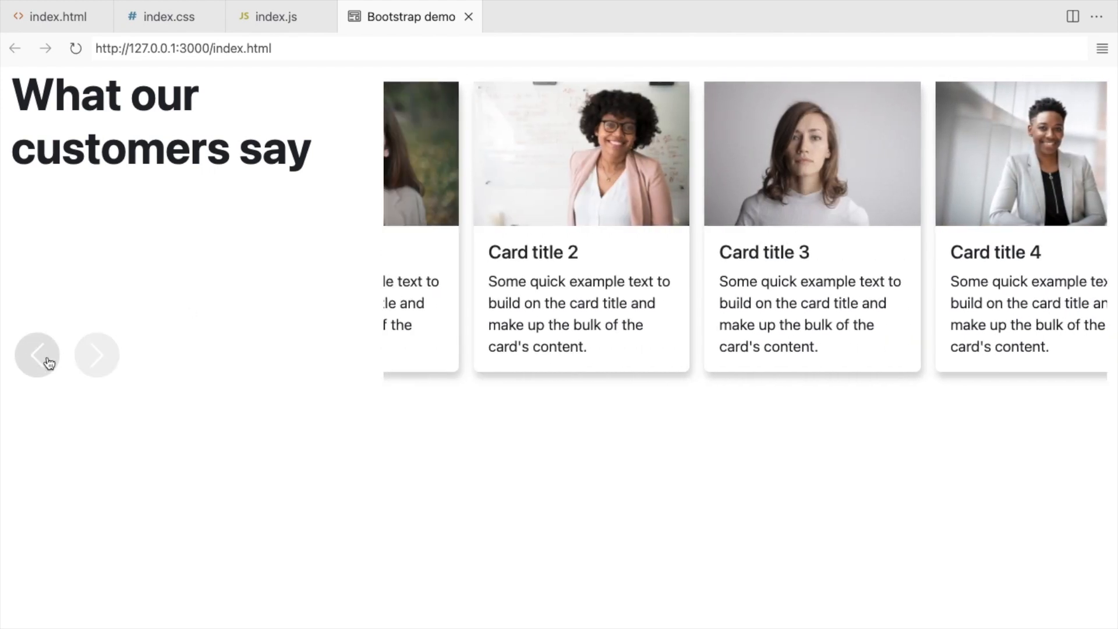
click(168, 16)
text(padding: 3em;)
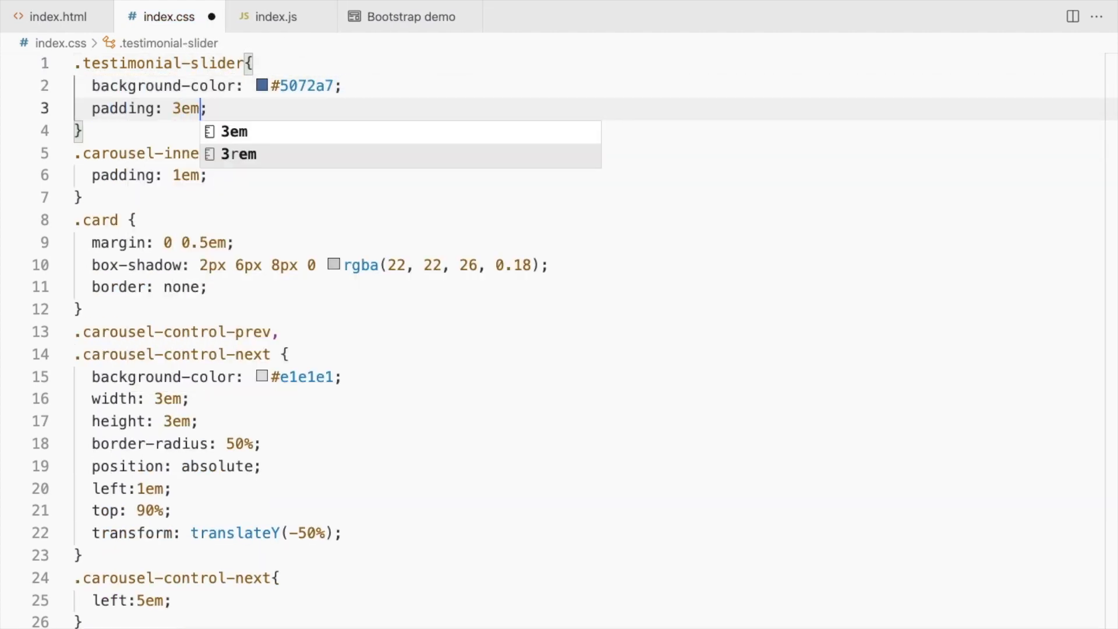
Set padding: 3em 2em on .testimonial-slider and add .testimonial-title with color #fff
click(410, 16)
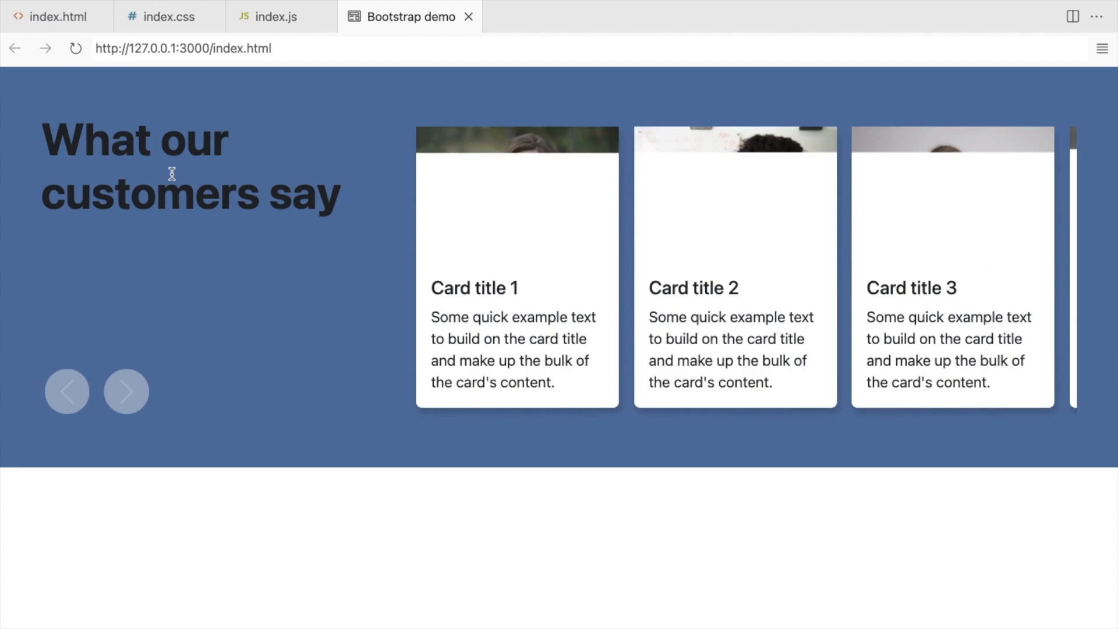
click(167, 15)
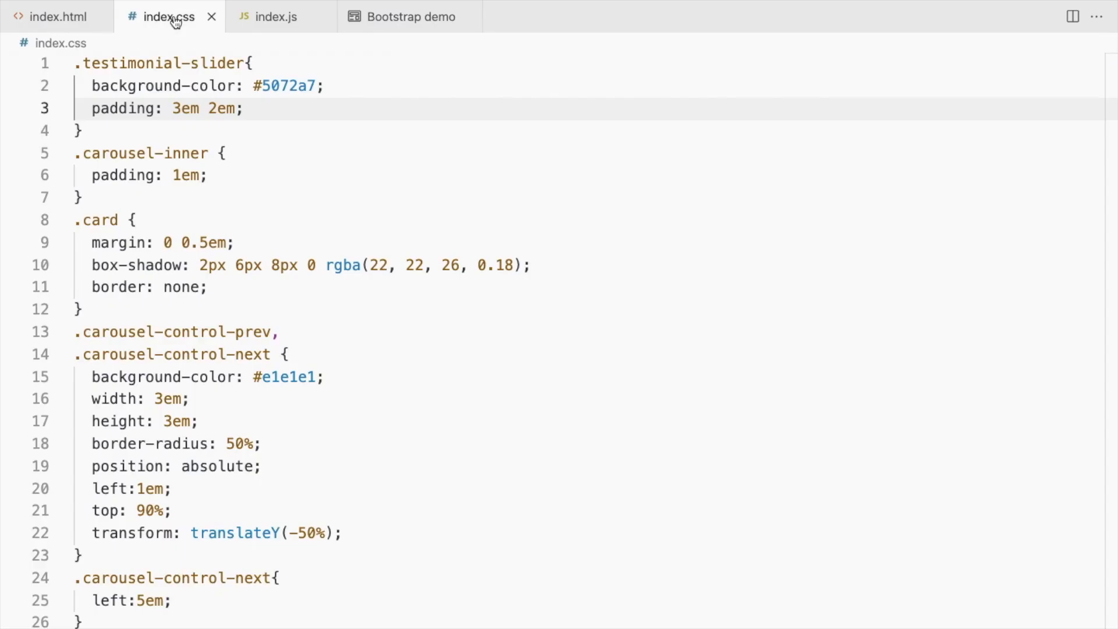
text(.testimonial-title{)
text(color:#fff;)
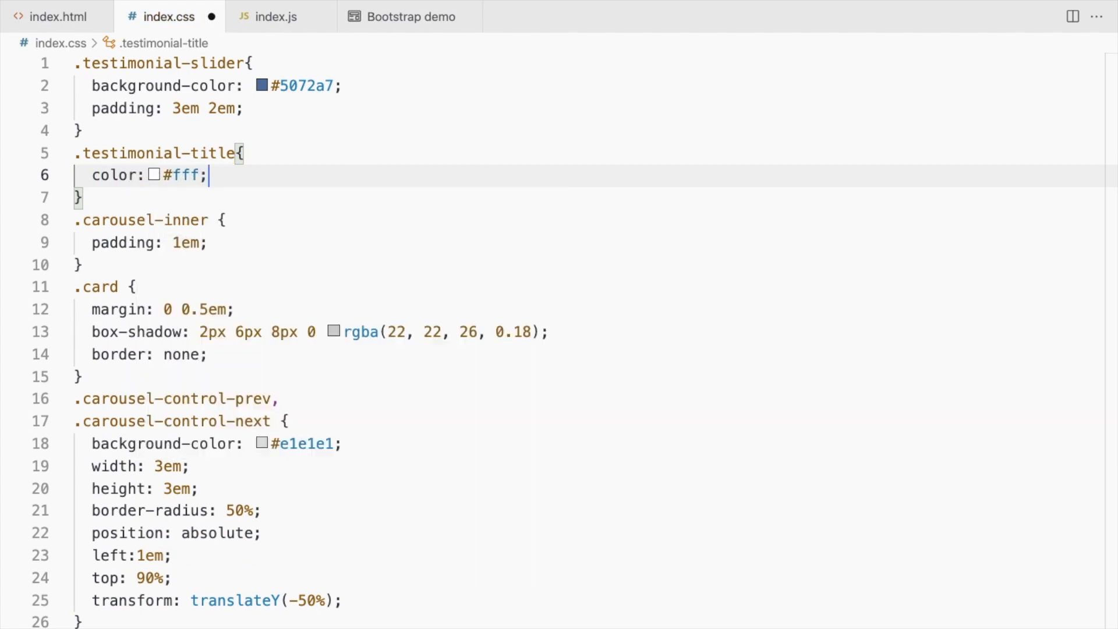
click(409, 16)
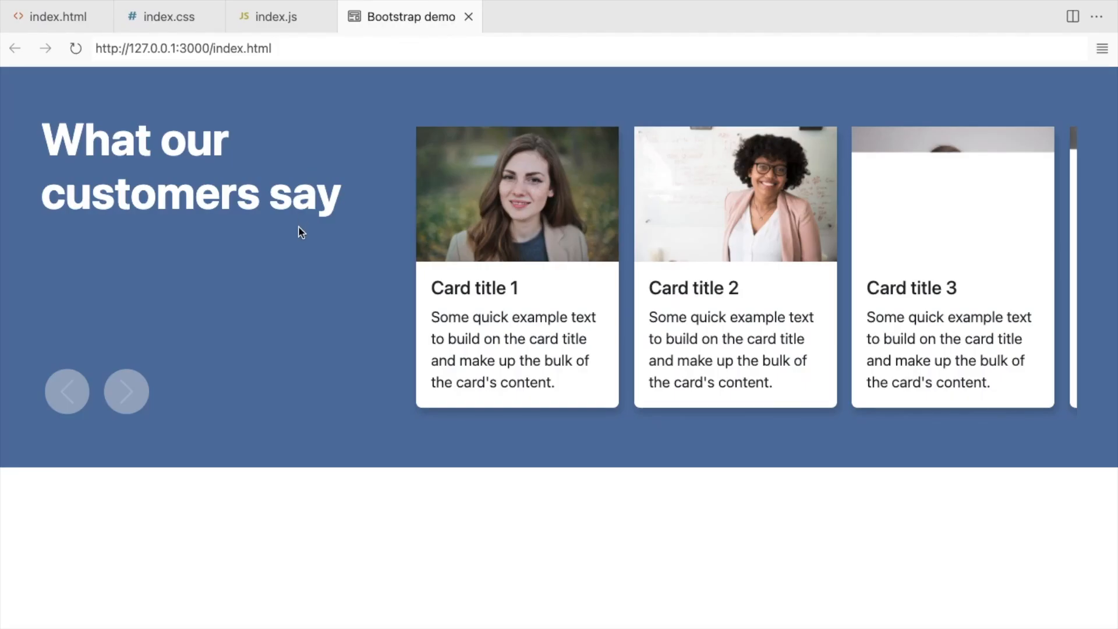
click(59, 17)
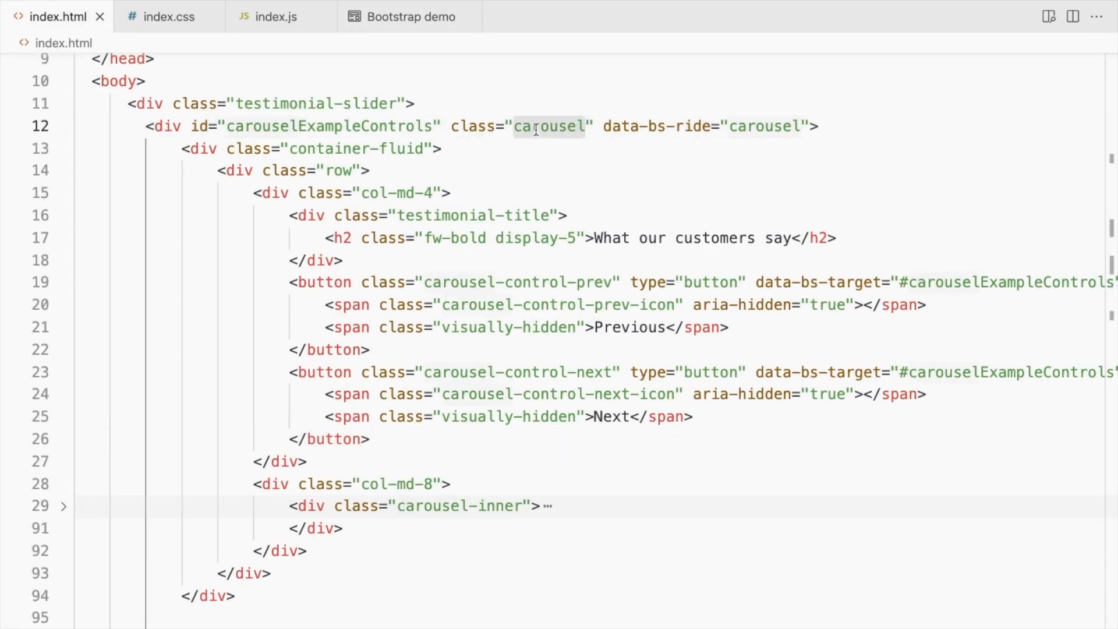
Add carousel-dark to the carousel and give the controls background-color #fff with opacity: 1
text(carousel-dark)
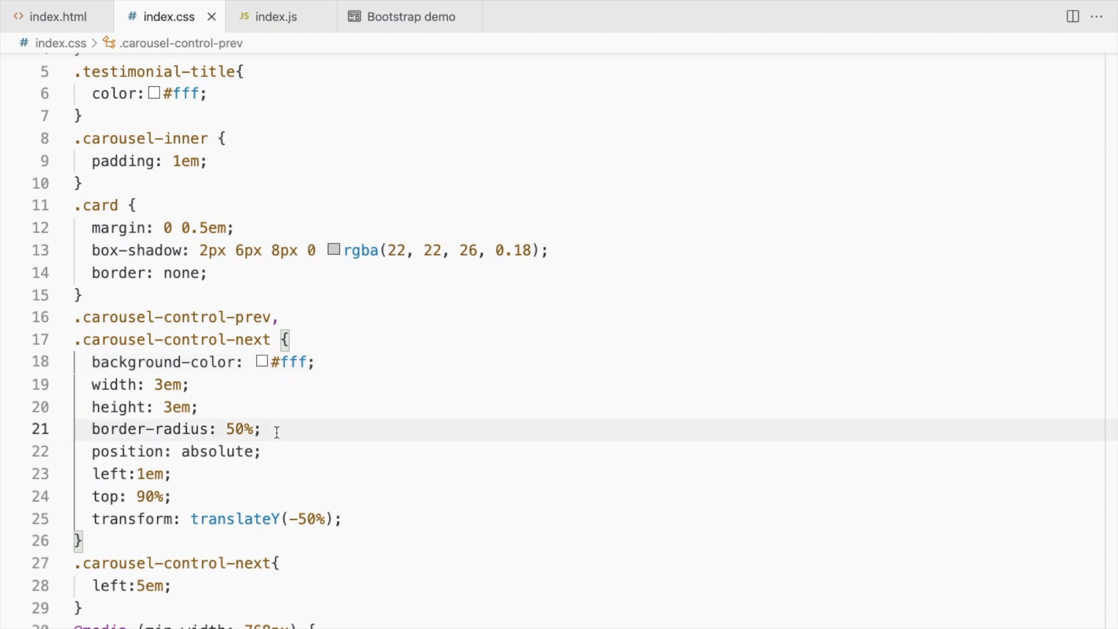
text(opacity:1)
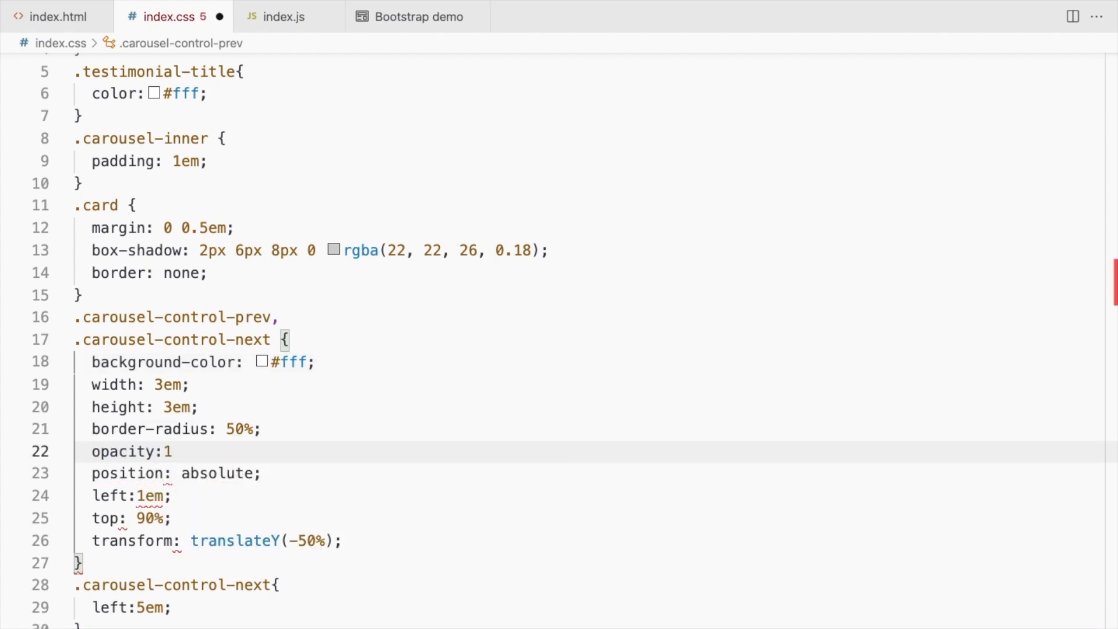
click(418, 16)
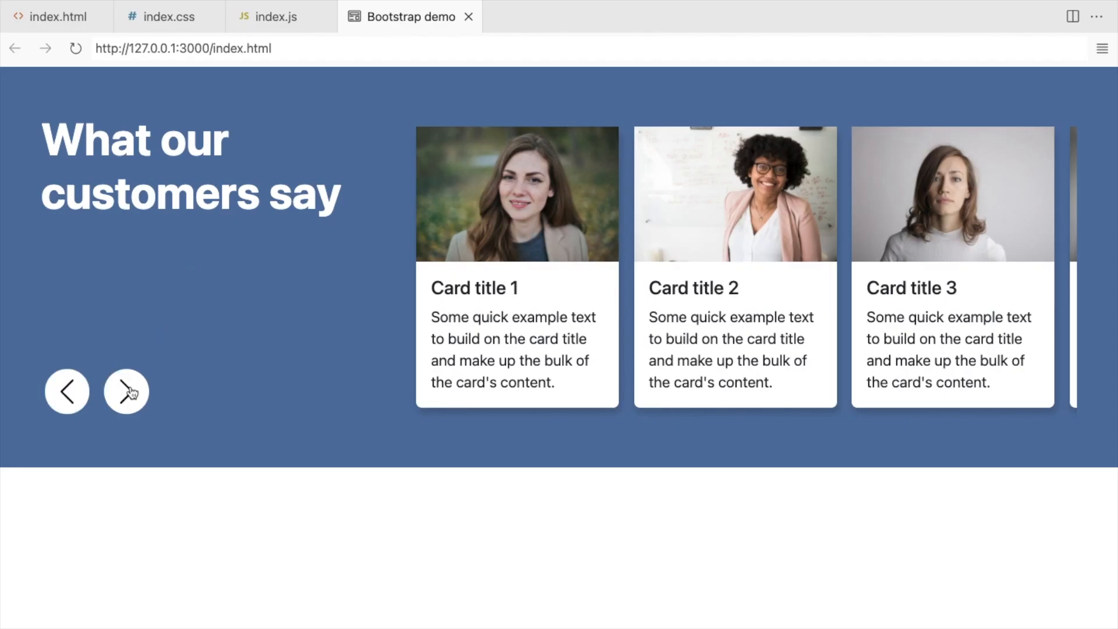
click(125, 391)
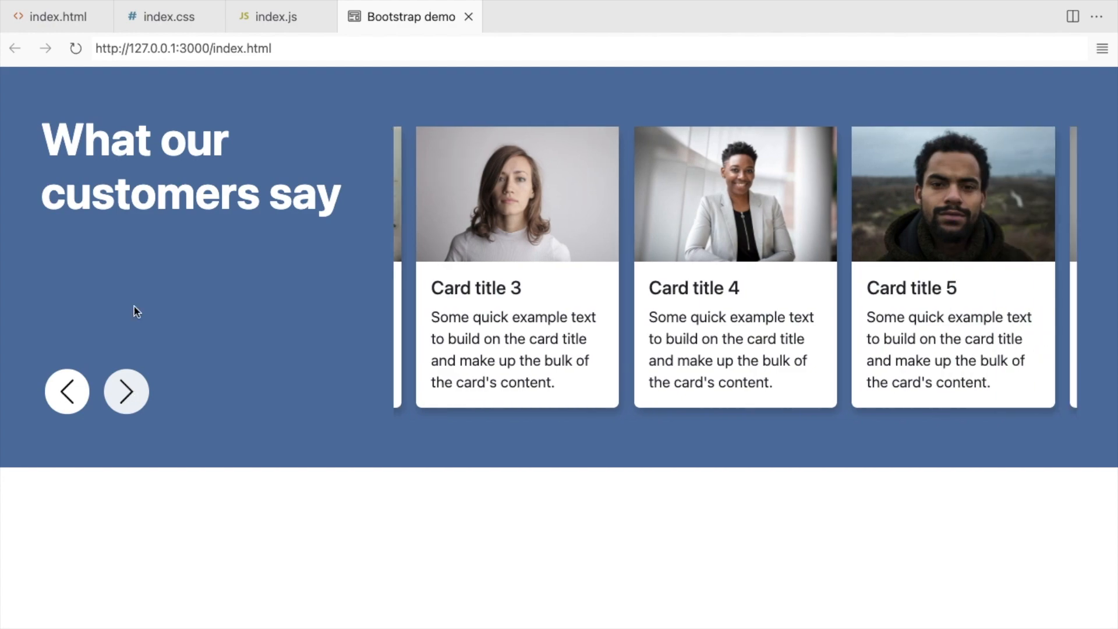
click(168, 16)
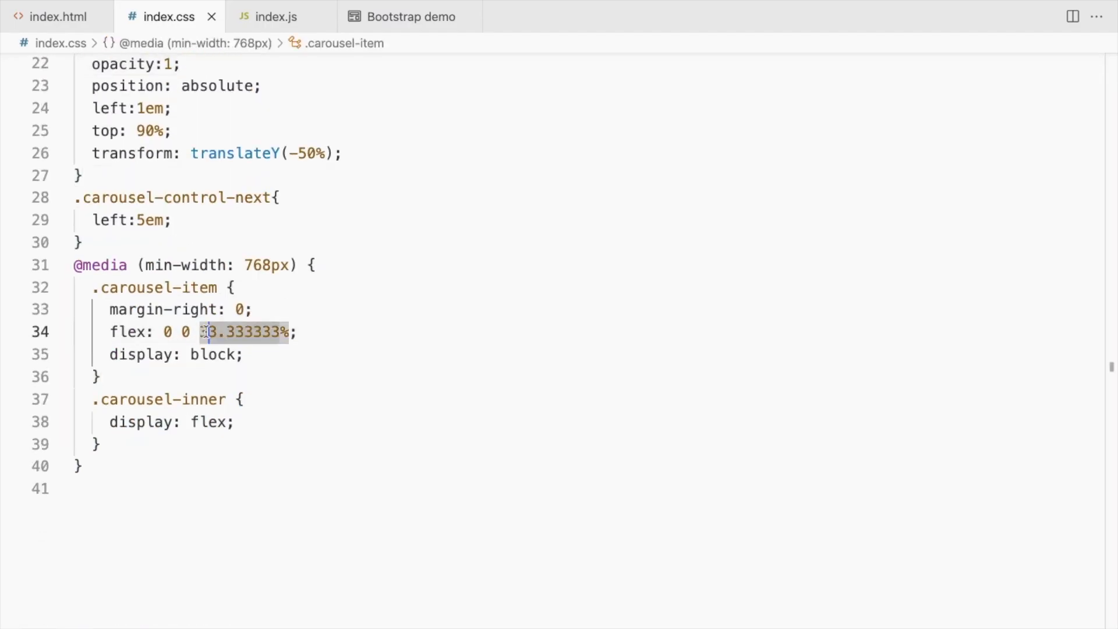
Show the live preview via the HTML context menu and narrow it until the slider shows one card
click(410, 17)
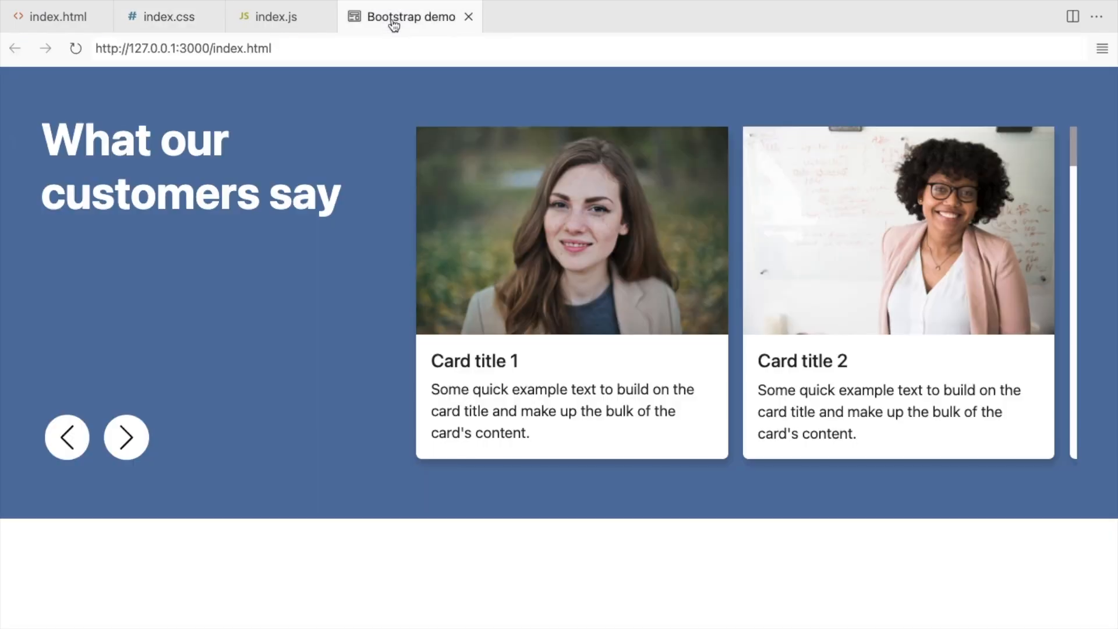
mouse_move(358, 316)
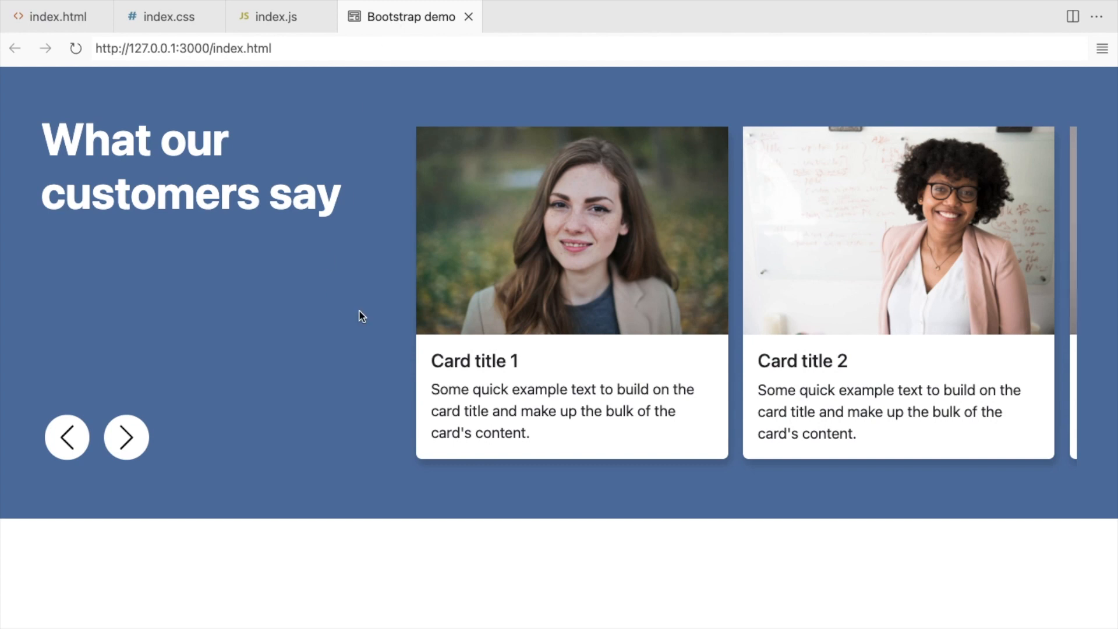
right_click(242, 150)
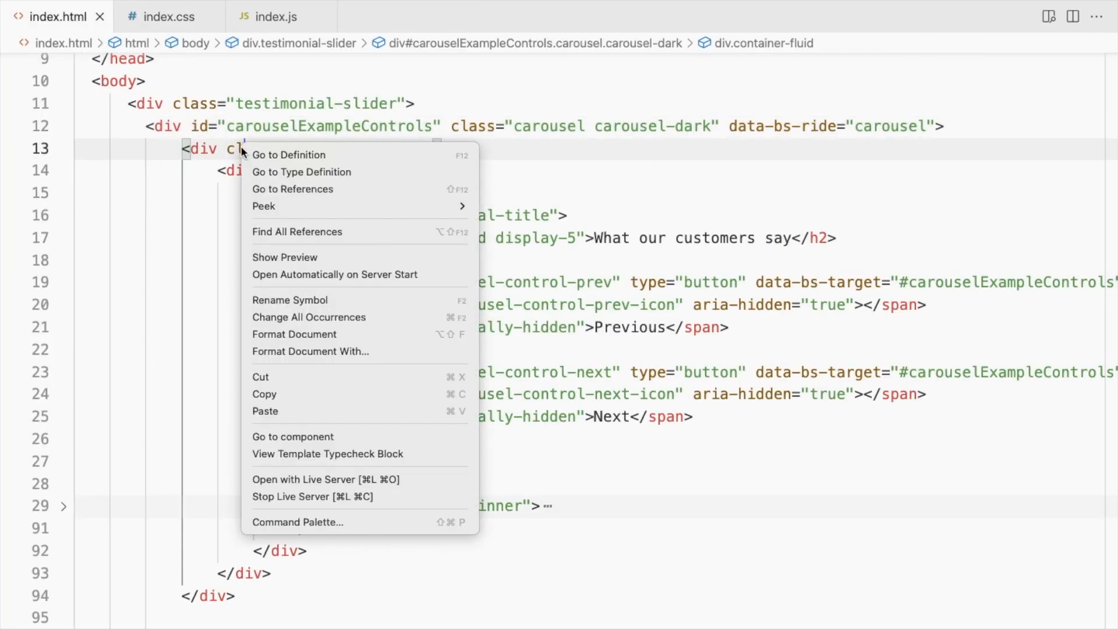
click(325, 478)
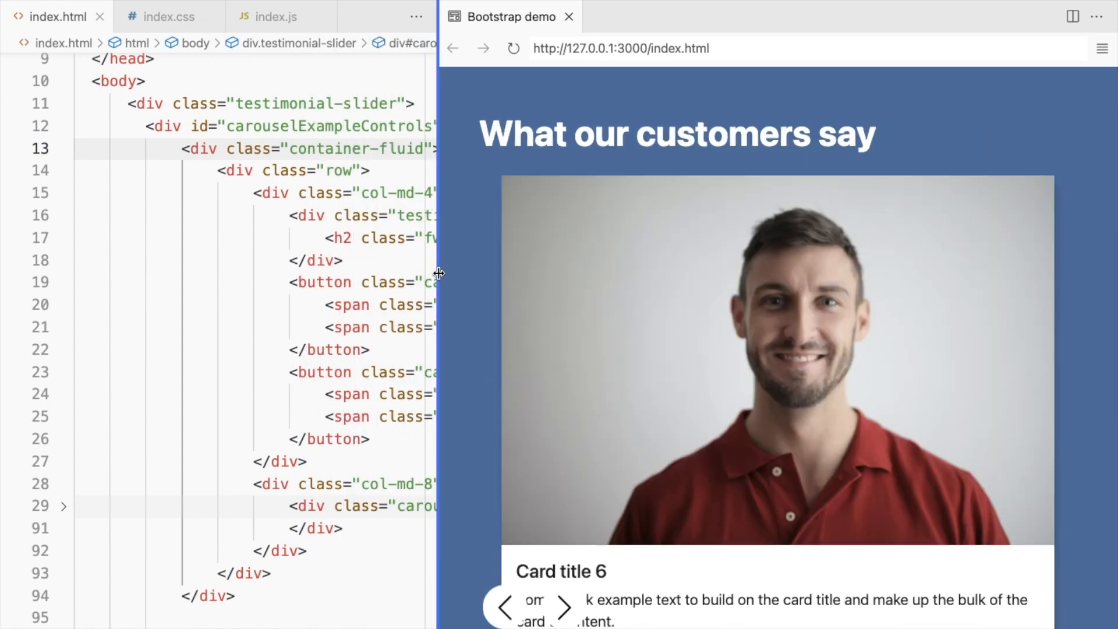
click(167, 15)
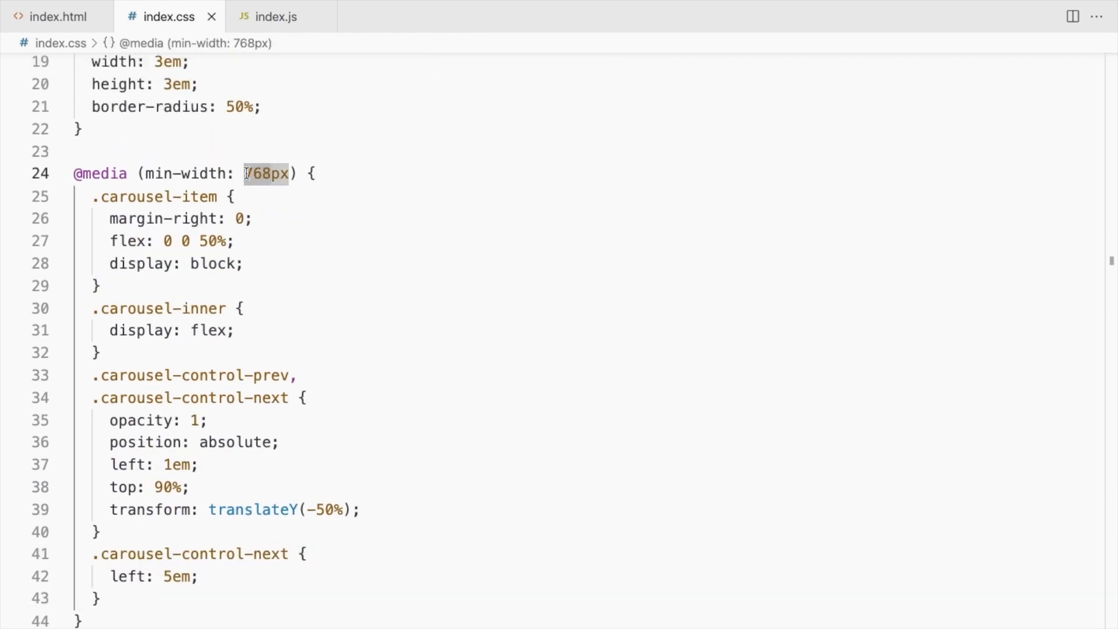
Add top: 50% and transform: translateY(-50%) to the prev/next controls for small screens
click(52, 15)
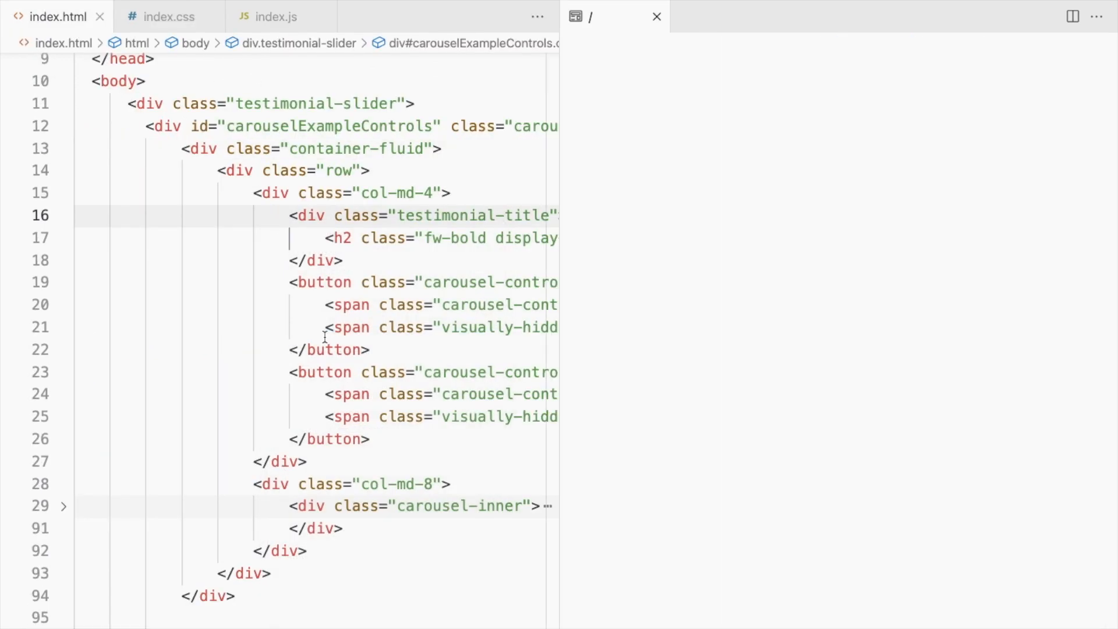
click(169, 15)
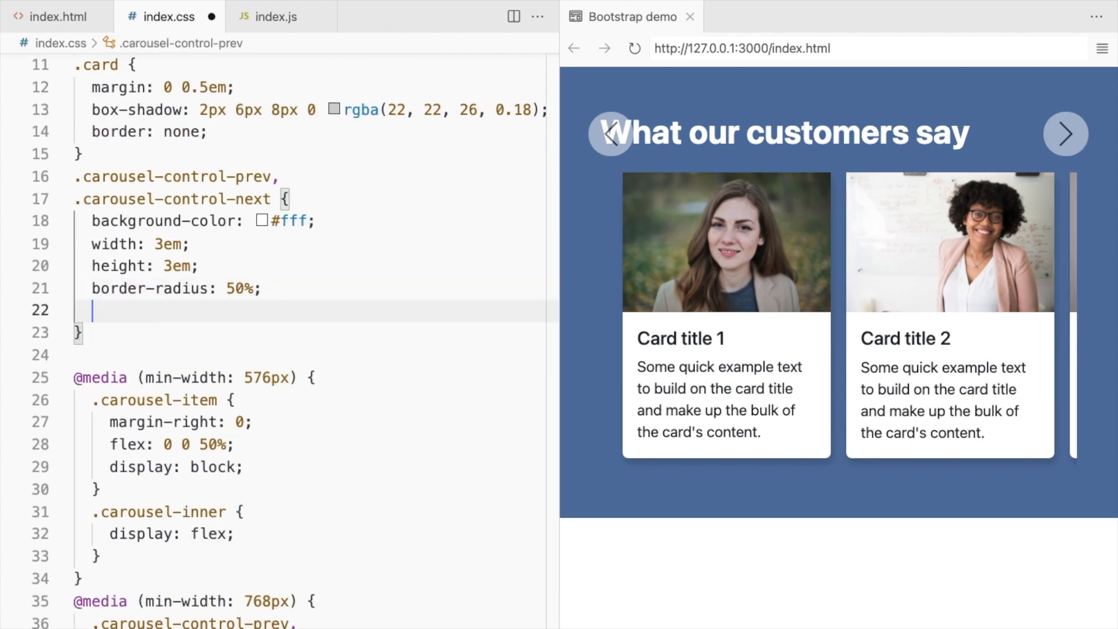
text(top: 50%;)
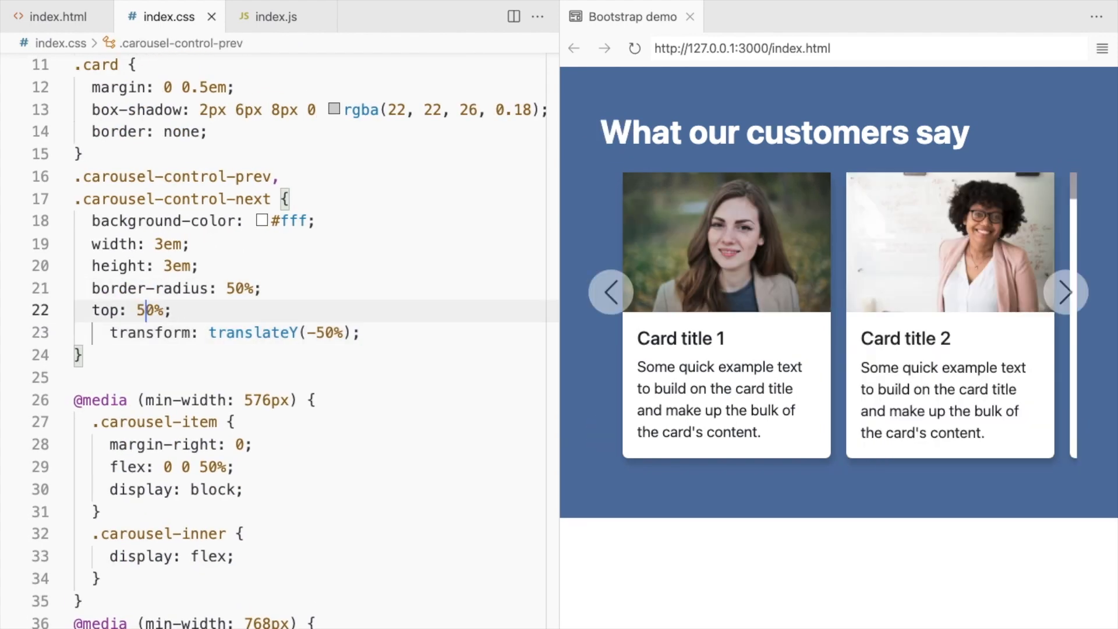
text(6)
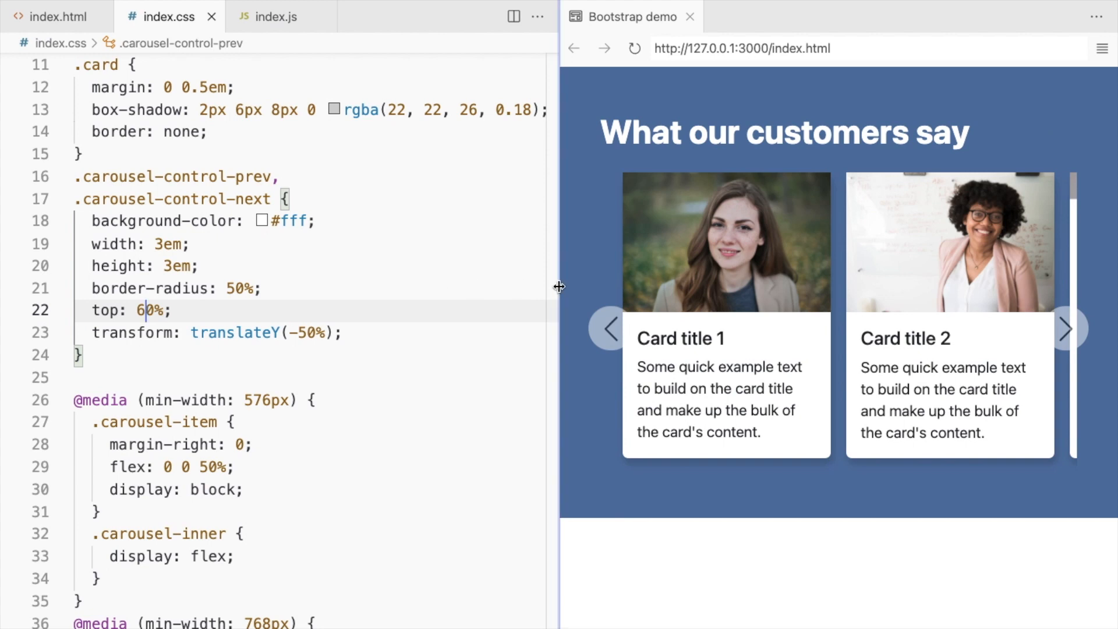
text(5)
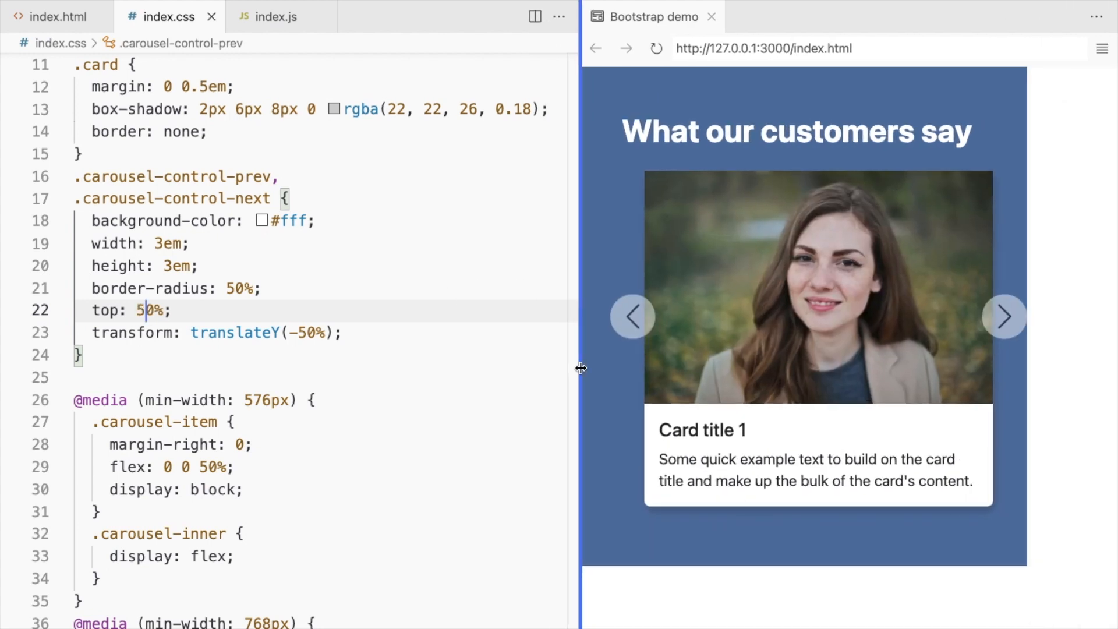
Widen the preview and slide the testimonials forward to check the centred arrows
drag(581, 369, 439, 369)
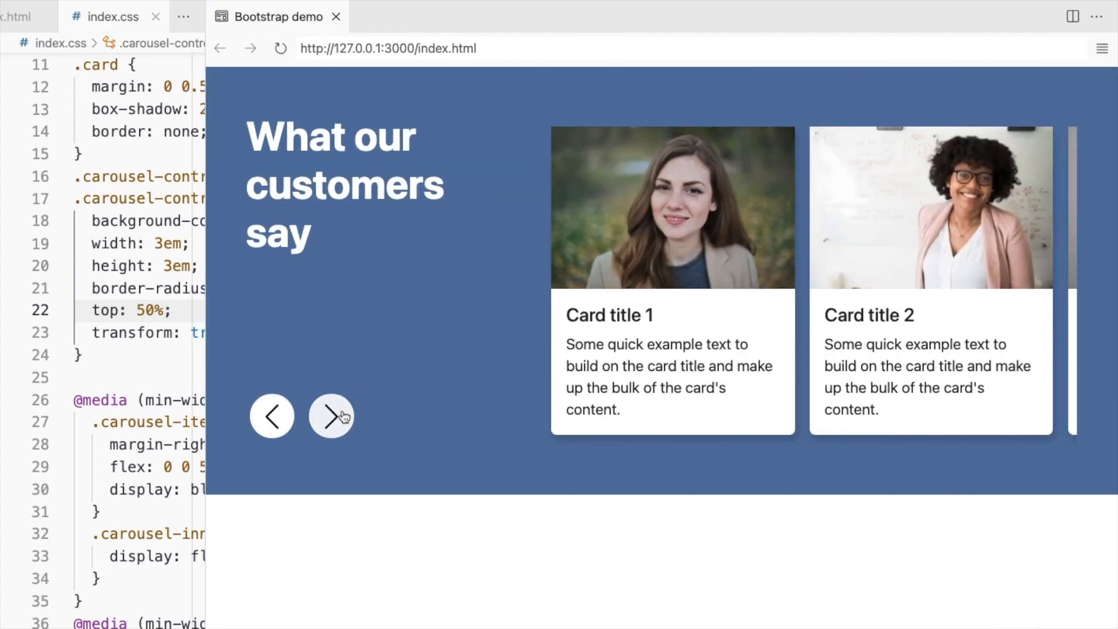
click(330, 415)
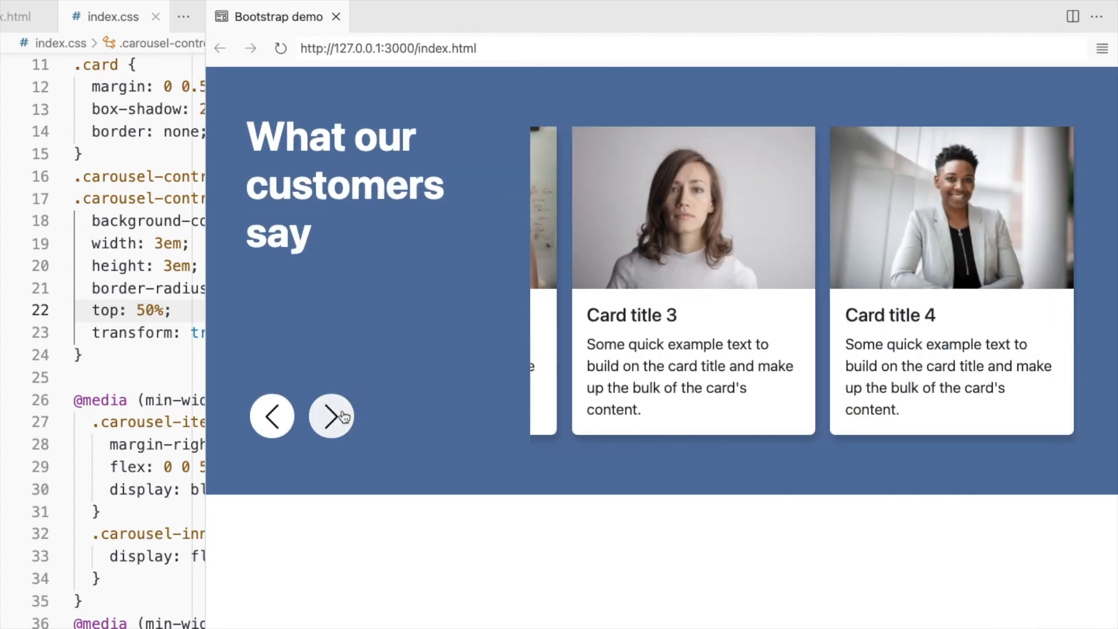
click(331, 417)
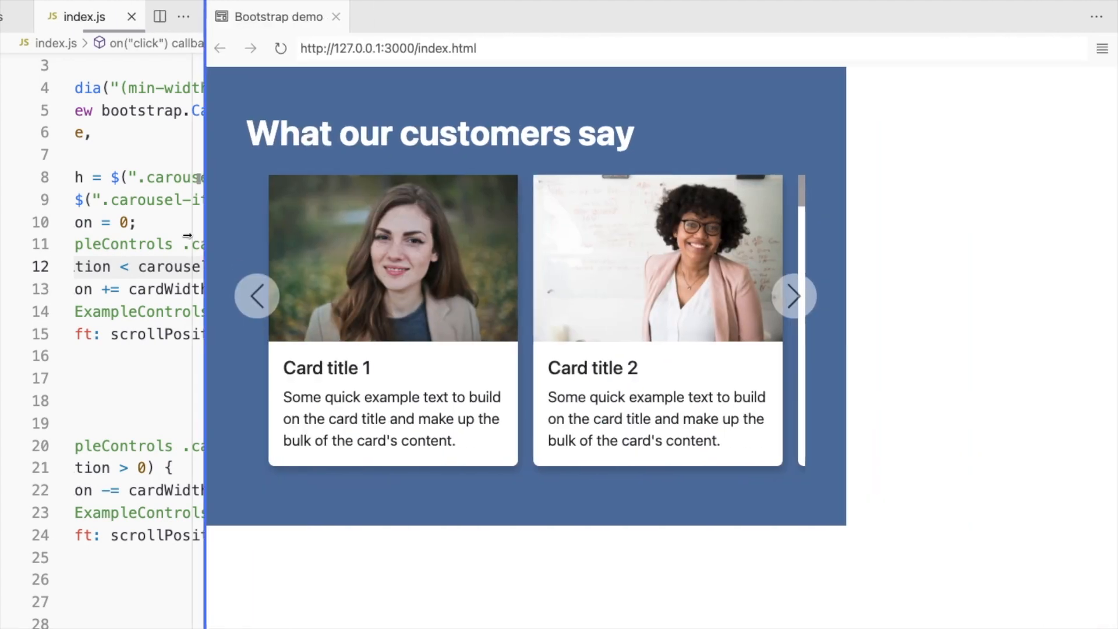
Step the slider forward and back at wide and medium preview widths, then bring up index.js
click(795, 296)
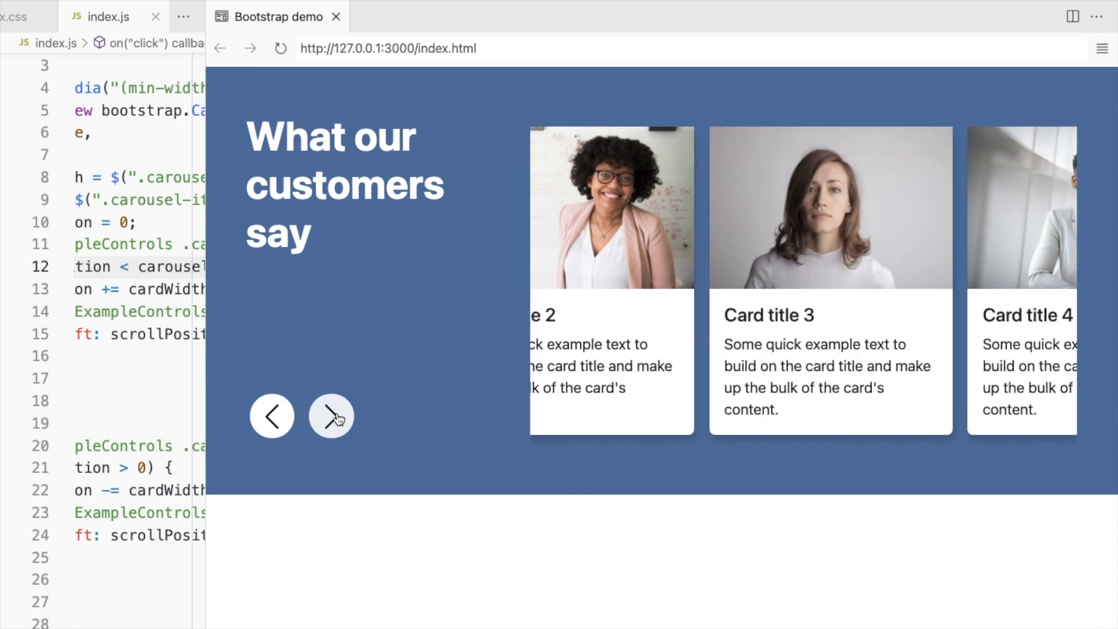
click(329, 416)
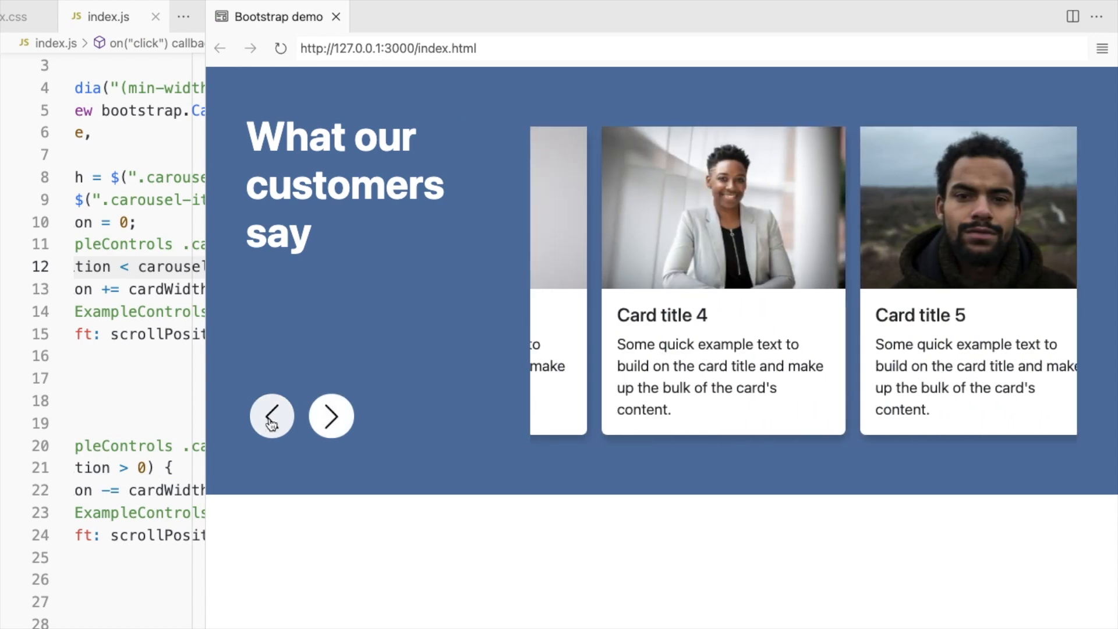
click(272, 416)
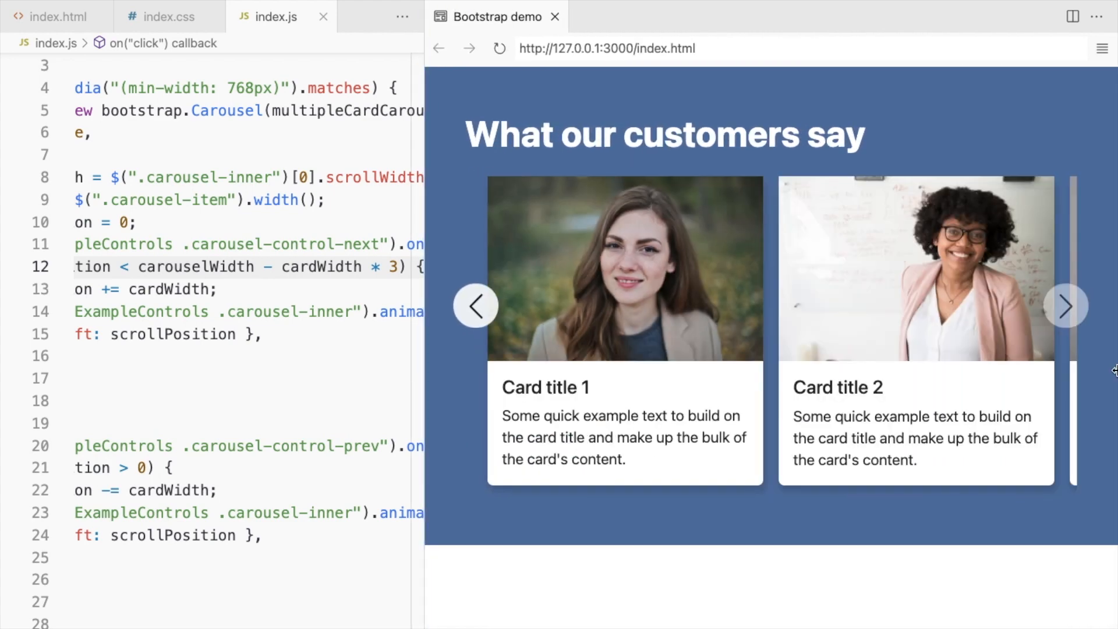
mouse_move(1069, 396)
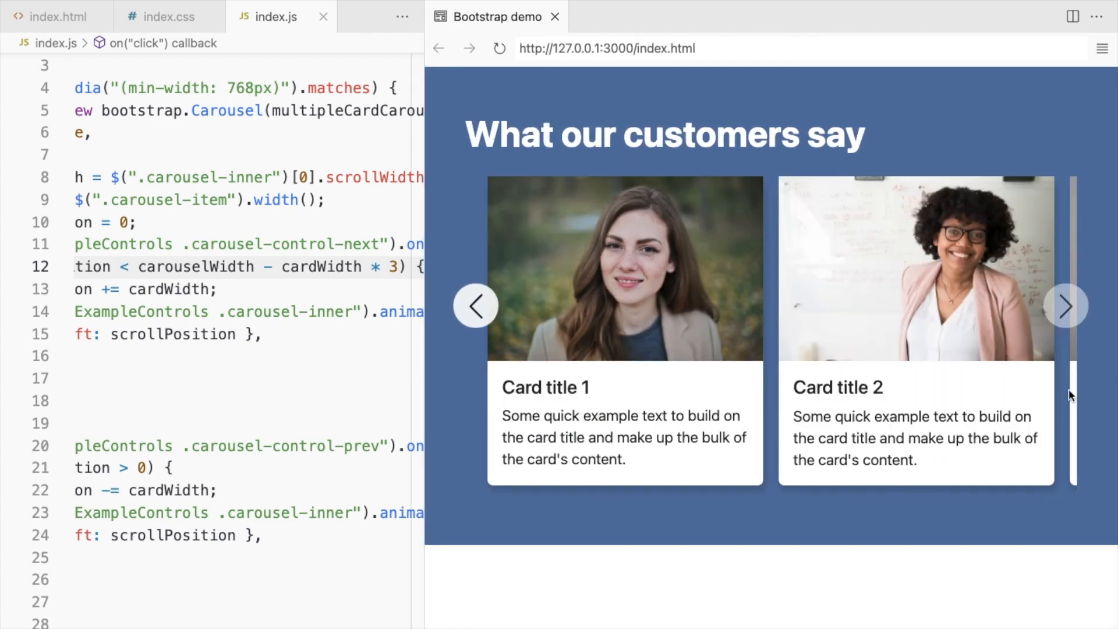
click(165, 15)
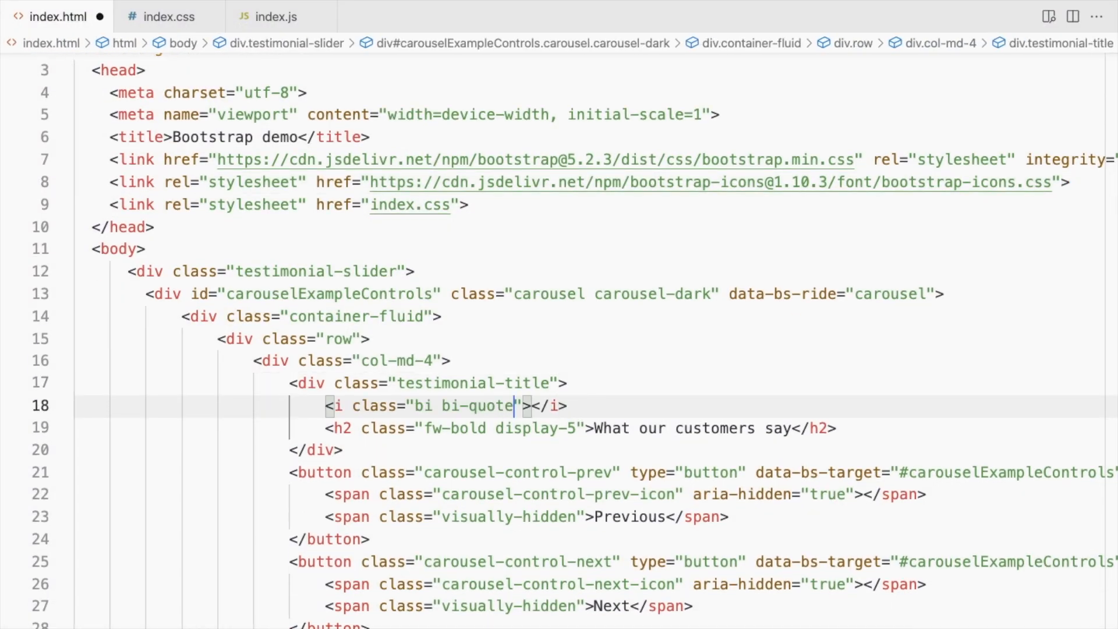
Give the quote icon the display-1 size class above the heading
text(display-1)
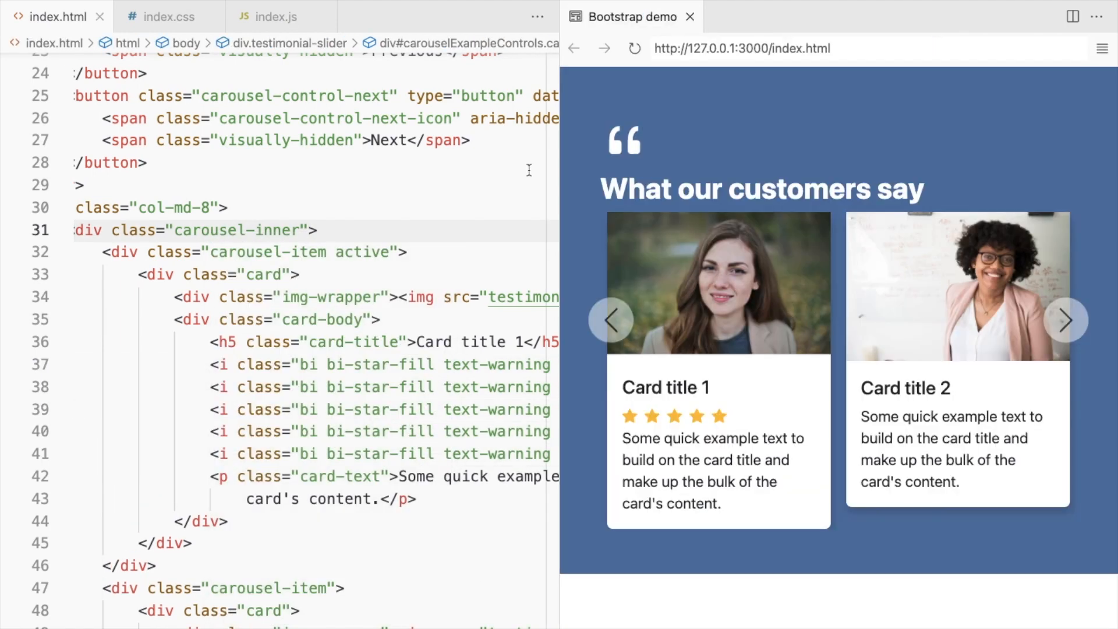
mouse_move(372, 402)
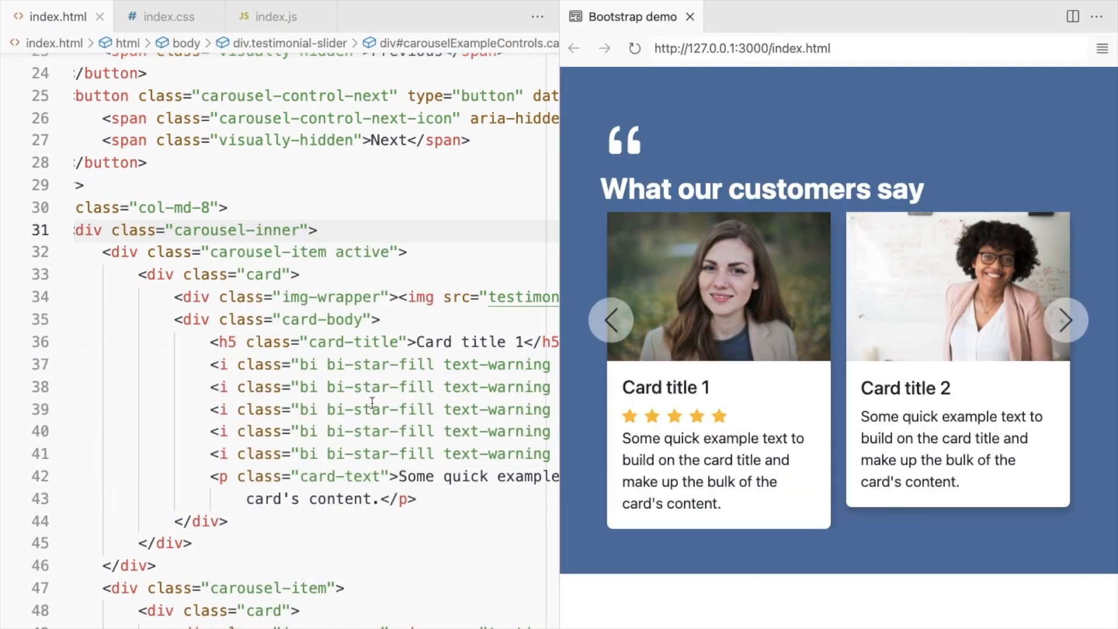
In index.css set heading padding-left .2em, card height 100%, controls top 60%
click(163, 15)
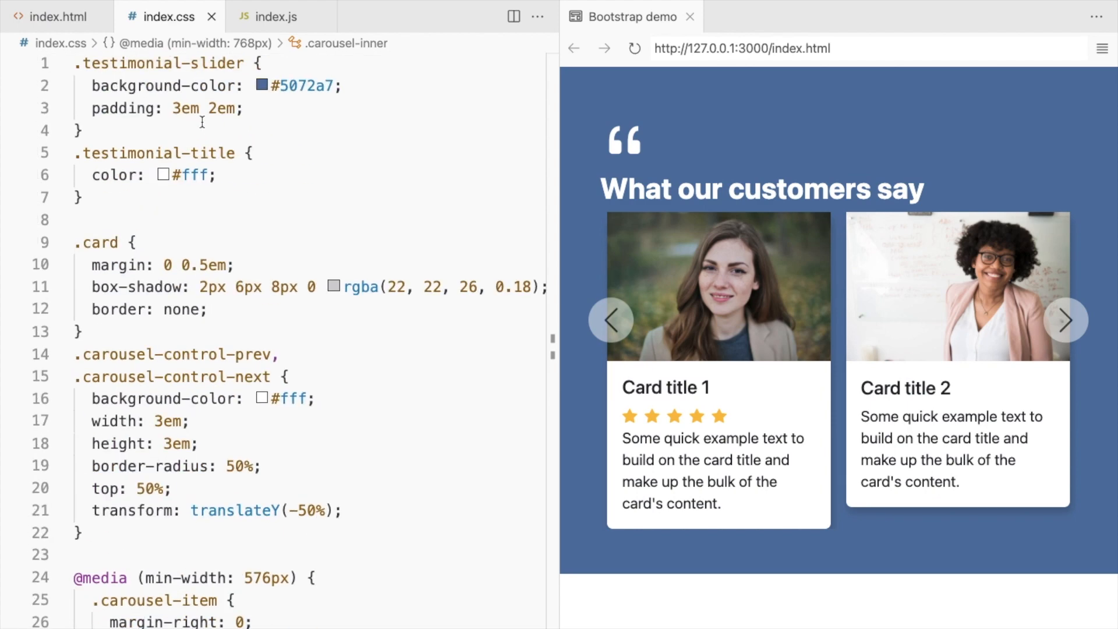
text(height: 100%;)
text(padding-left: .2;)
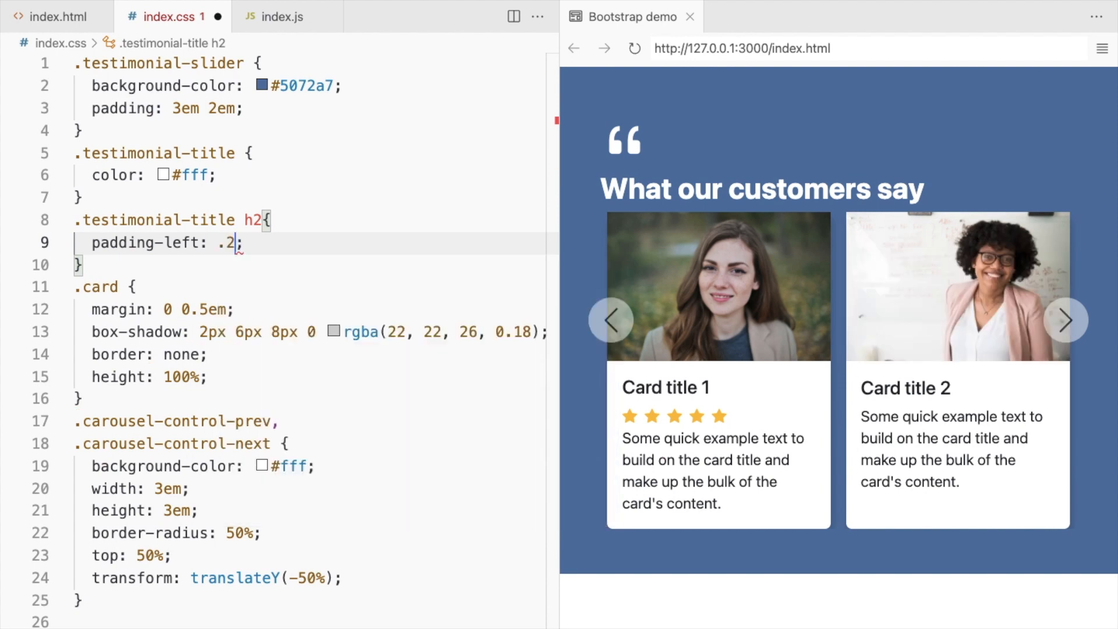
text(em)
click(316, 556)
text(6)
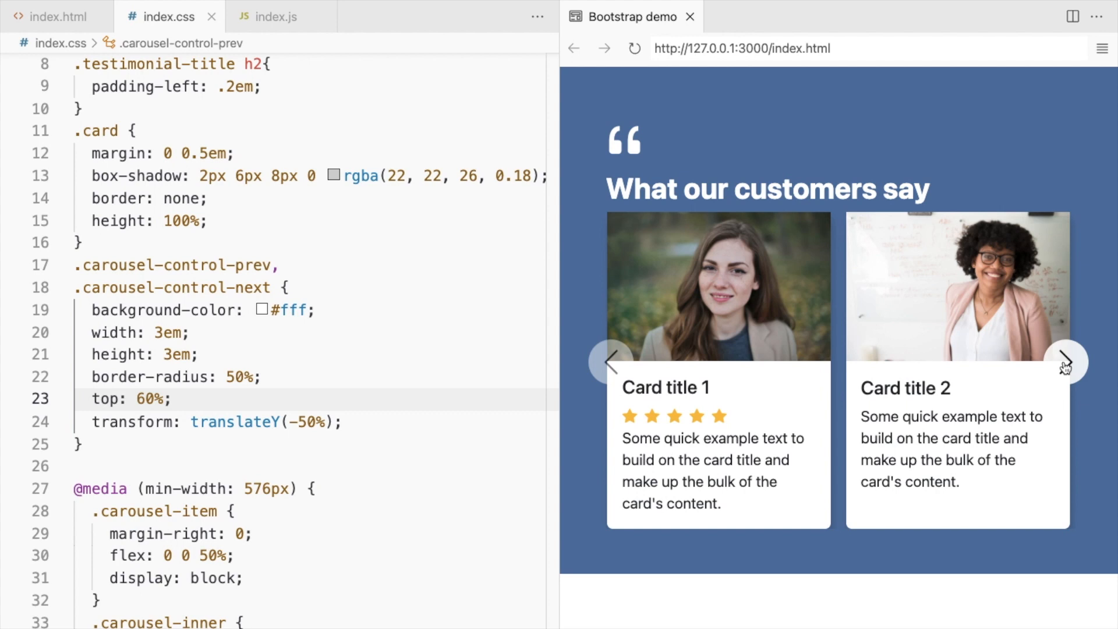
click(274, 15)
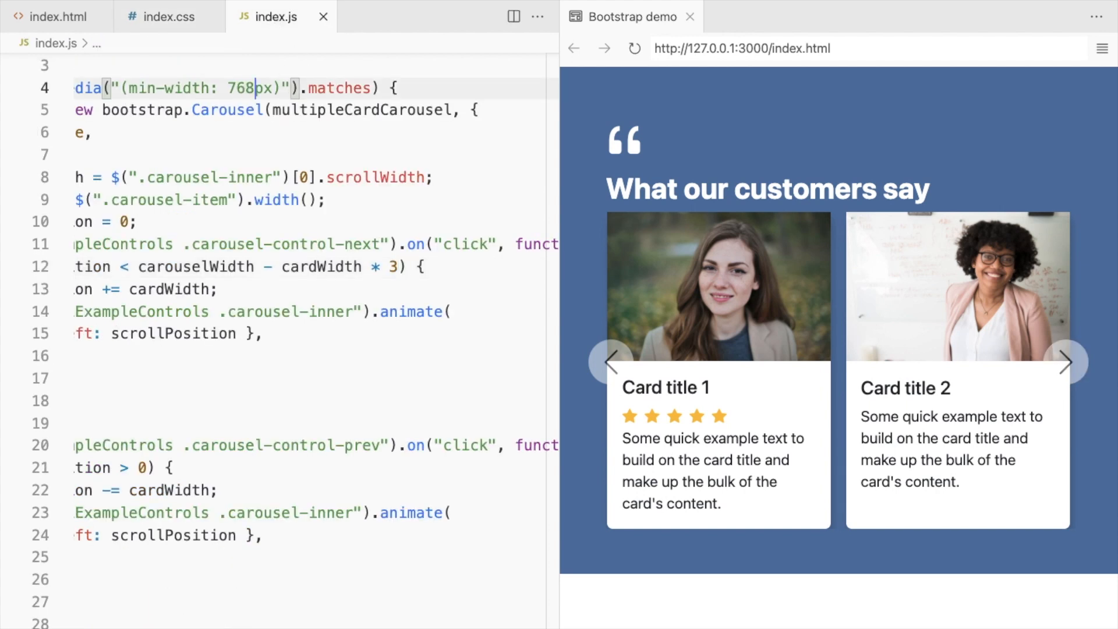